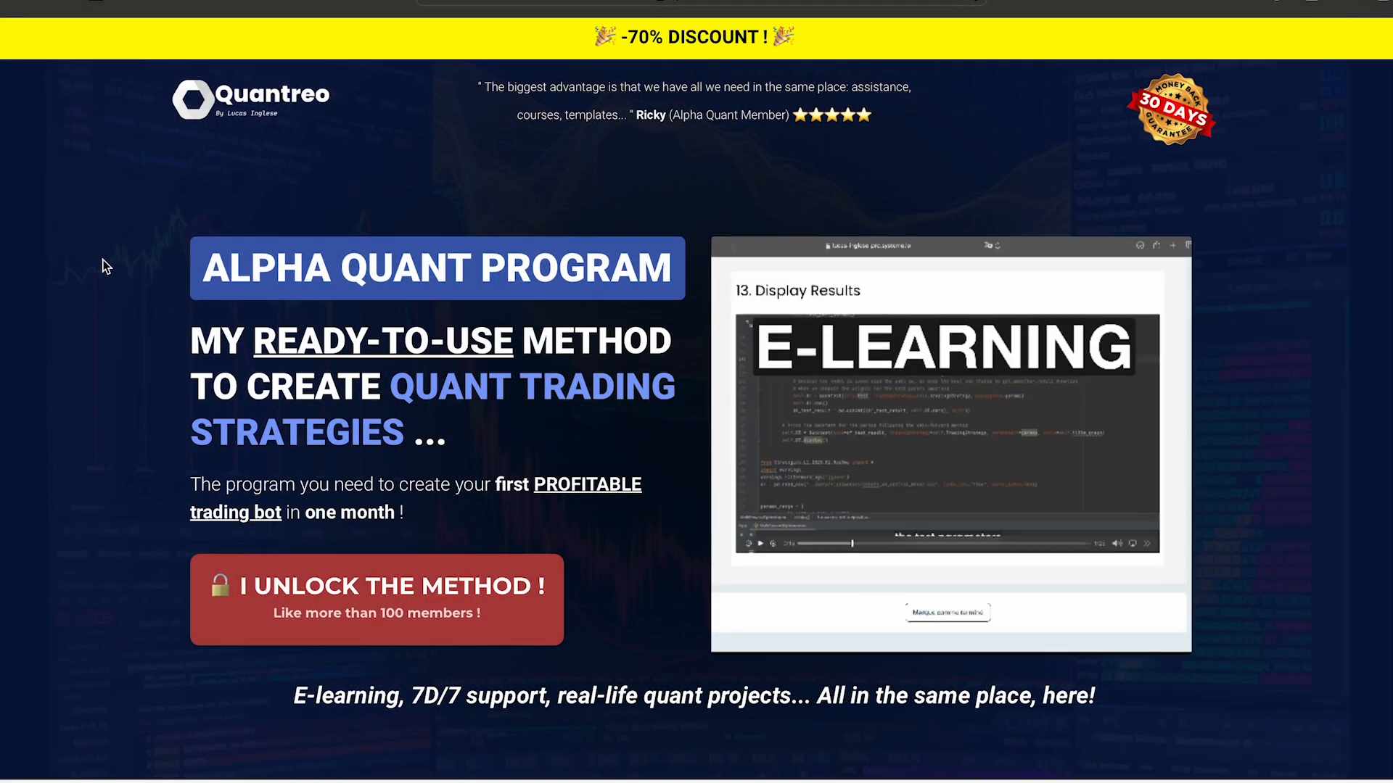
- Scroll the introduction and follow the alphavantage.co/support/#api-key link
{"action": "scroll", "scroll_direction": "down", "scroll_amount": 3}
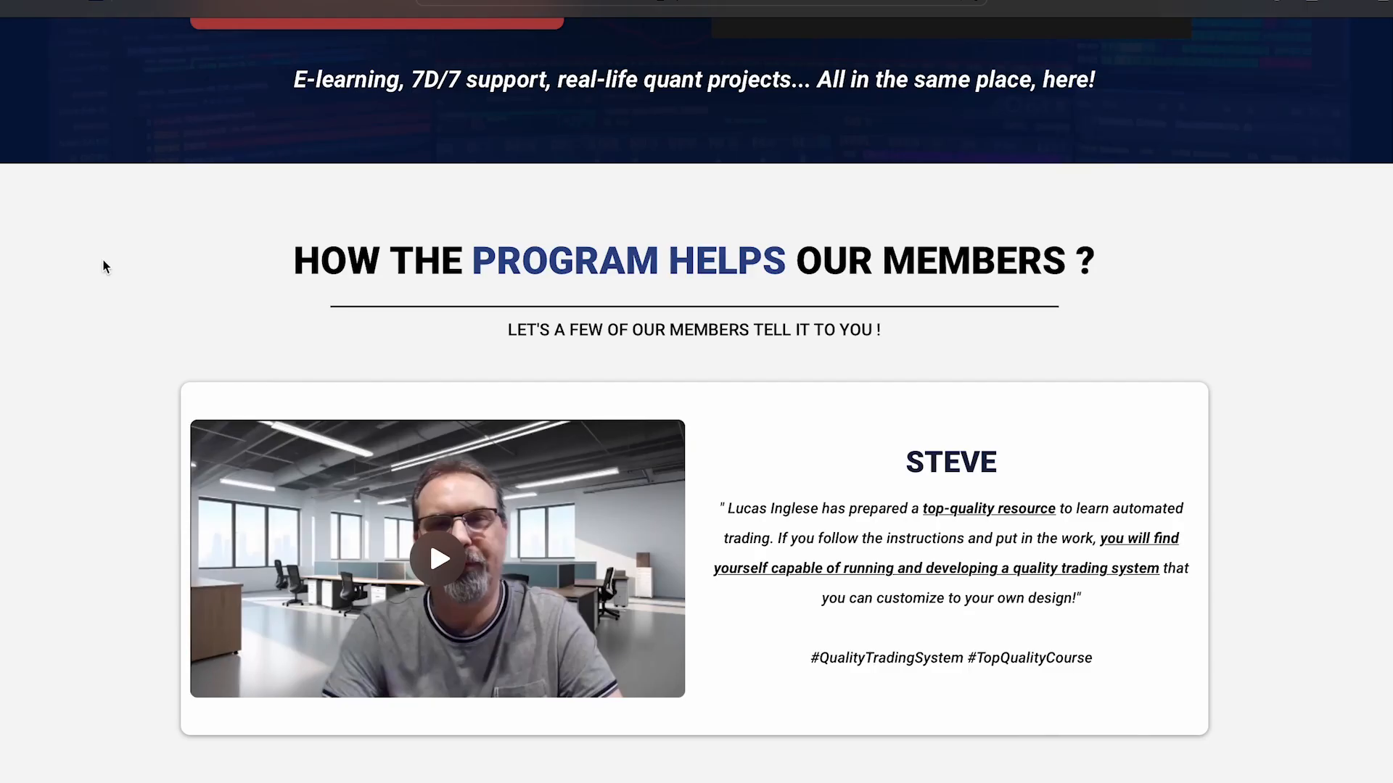
{"action": "scroll", "scroll_direction": "down", "scroll_amount": 3}
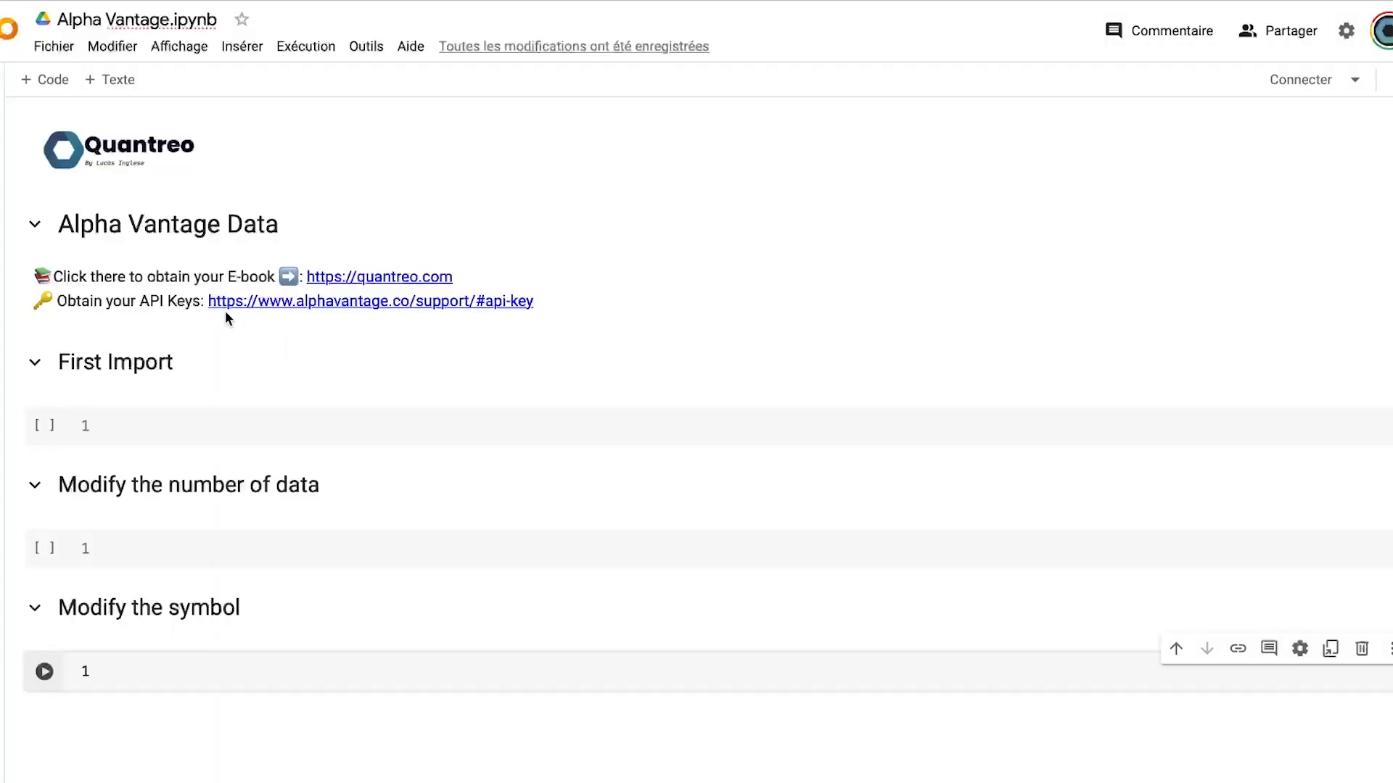
{"action": "mouse_move", "coordinate": [218, 311]}
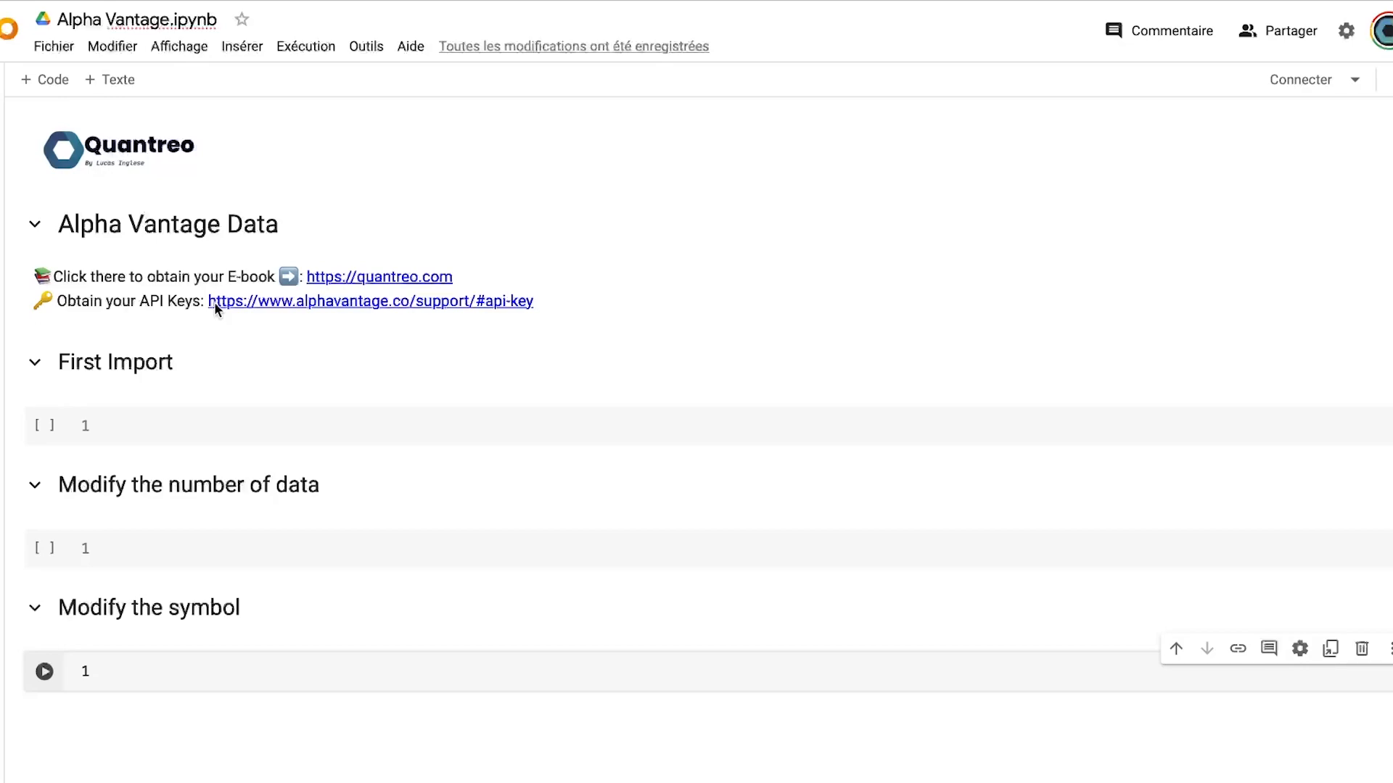
{"action": "left_click", "coordinate": [369, 301]}
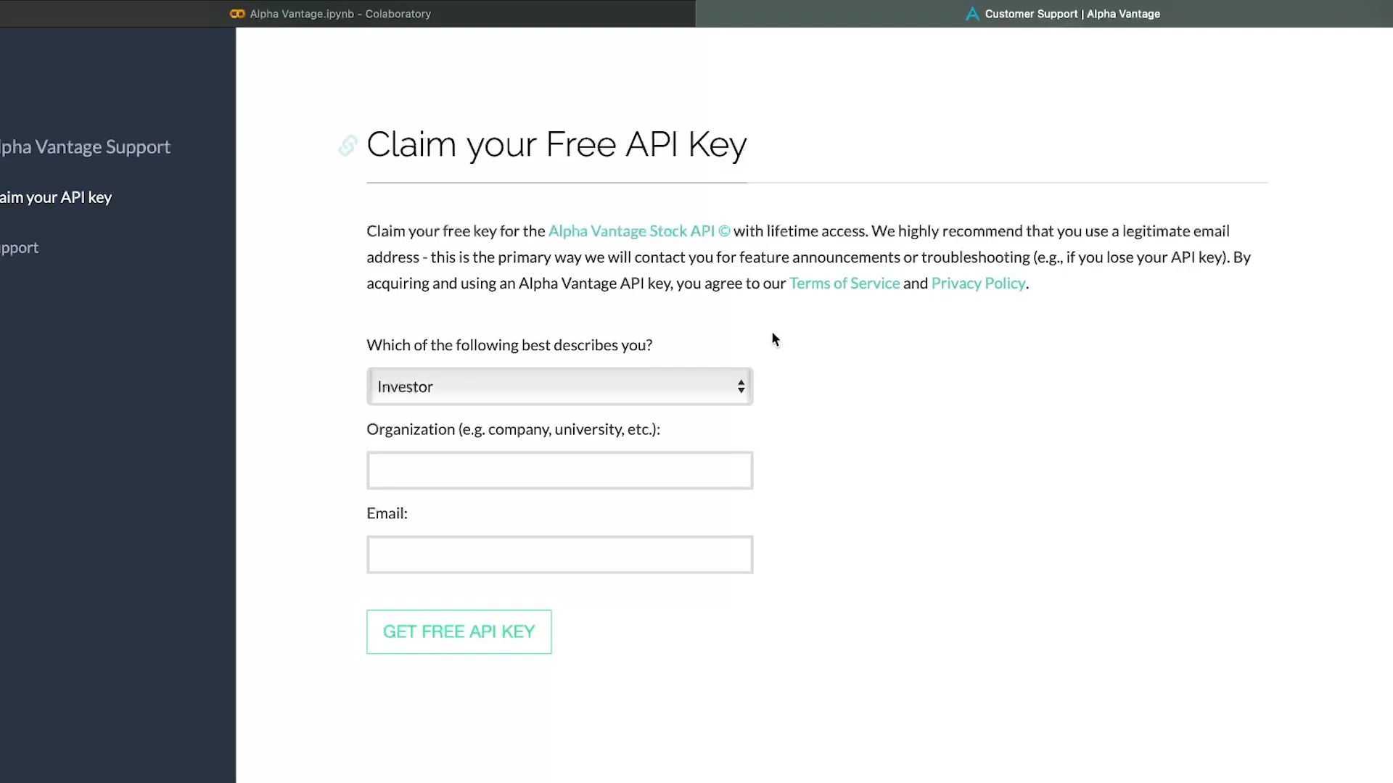
{"action": "mouse_move", "coordinate": [678, 395]}
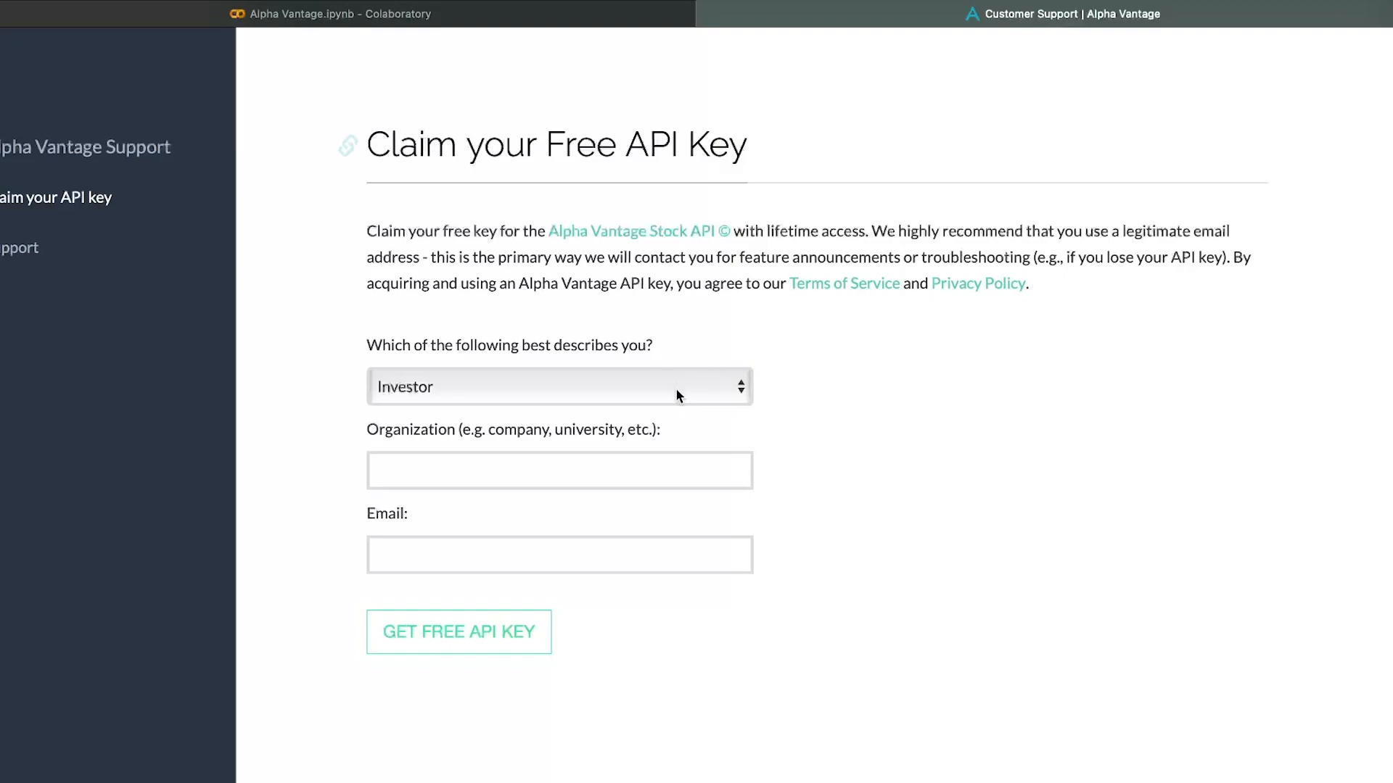
- Submit the Investor sign-up form to get a free Alpha Vantage API key
{"action": "left_click", "coordinate": [459, 632]}
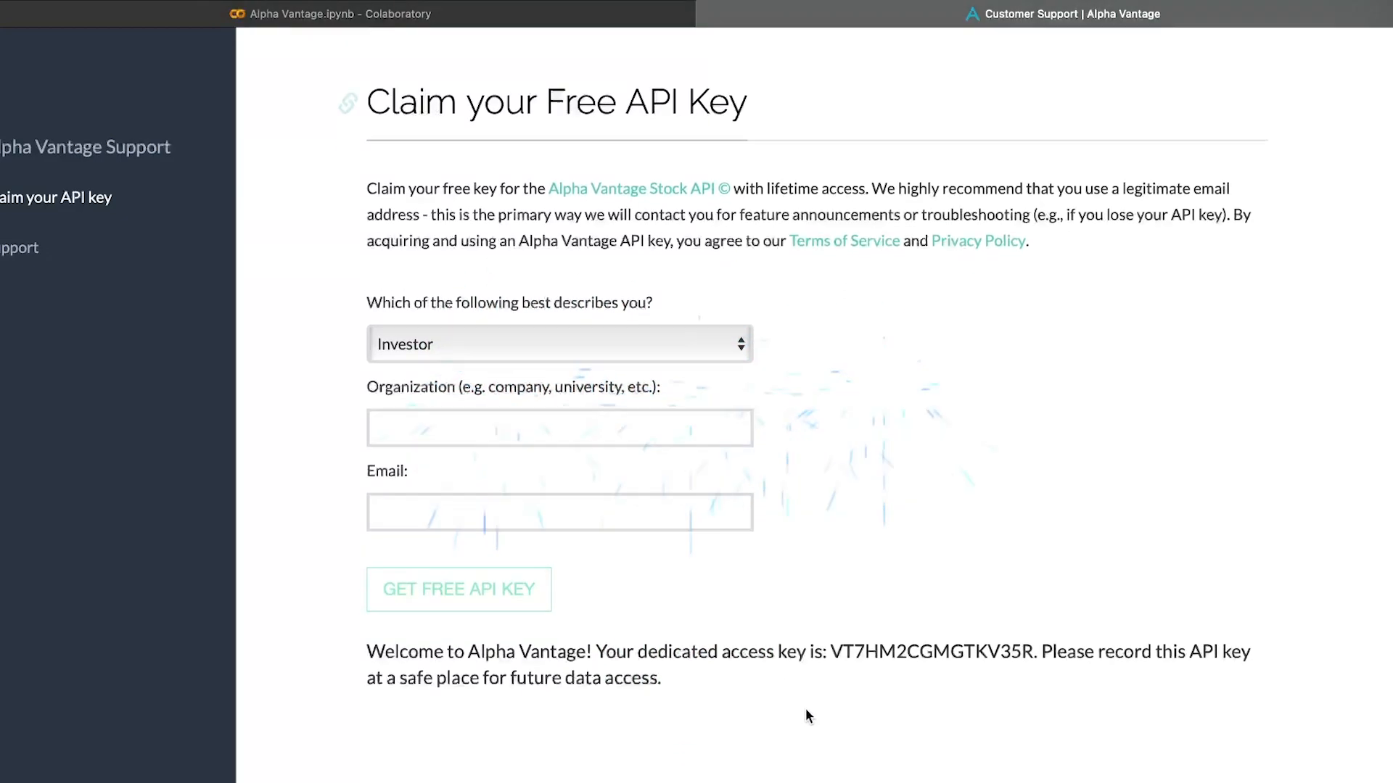
{"action": "scroll", "scroll_direction": "down", "scroll_amount": 3}
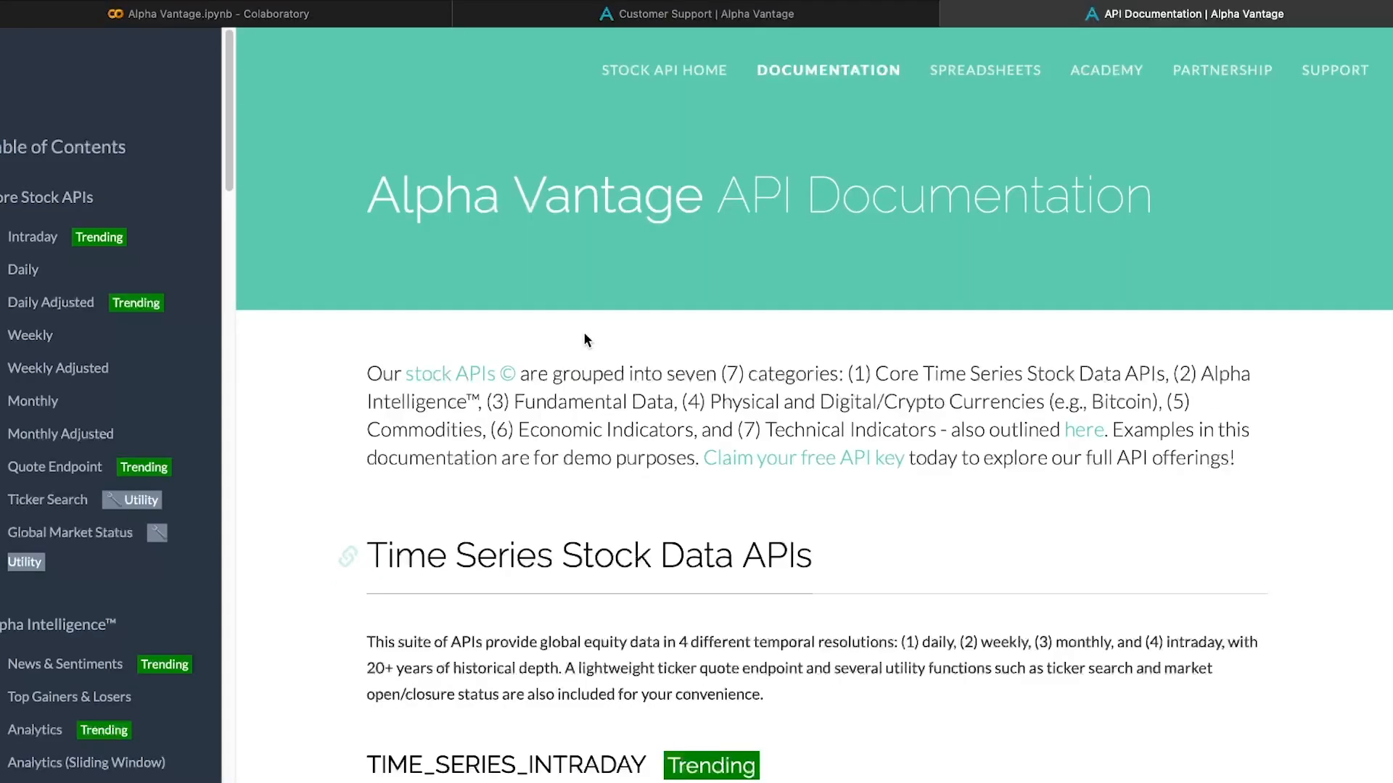
{"action": "mouse_move", "coordinate": [583, 337]}
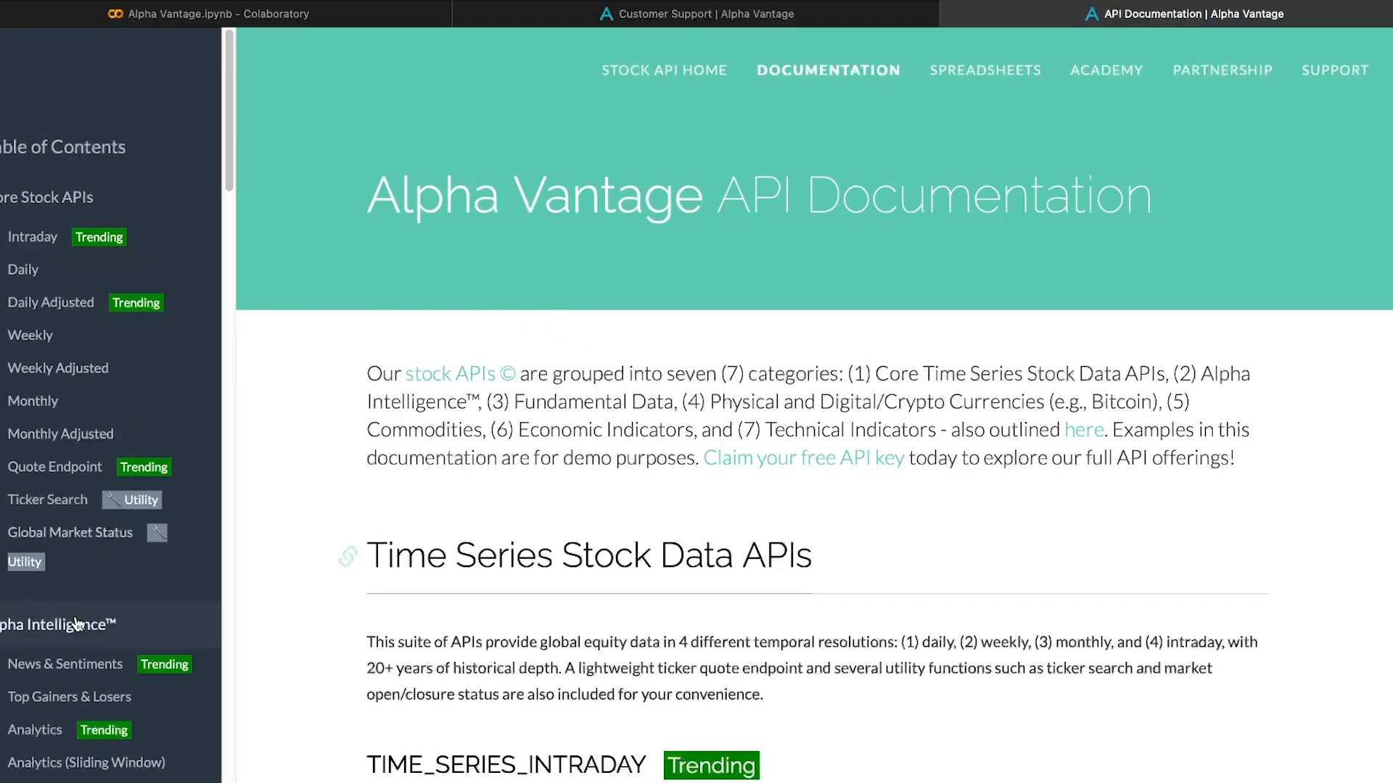
{"action": "mouse_move", "coordinate": [26, 633]}
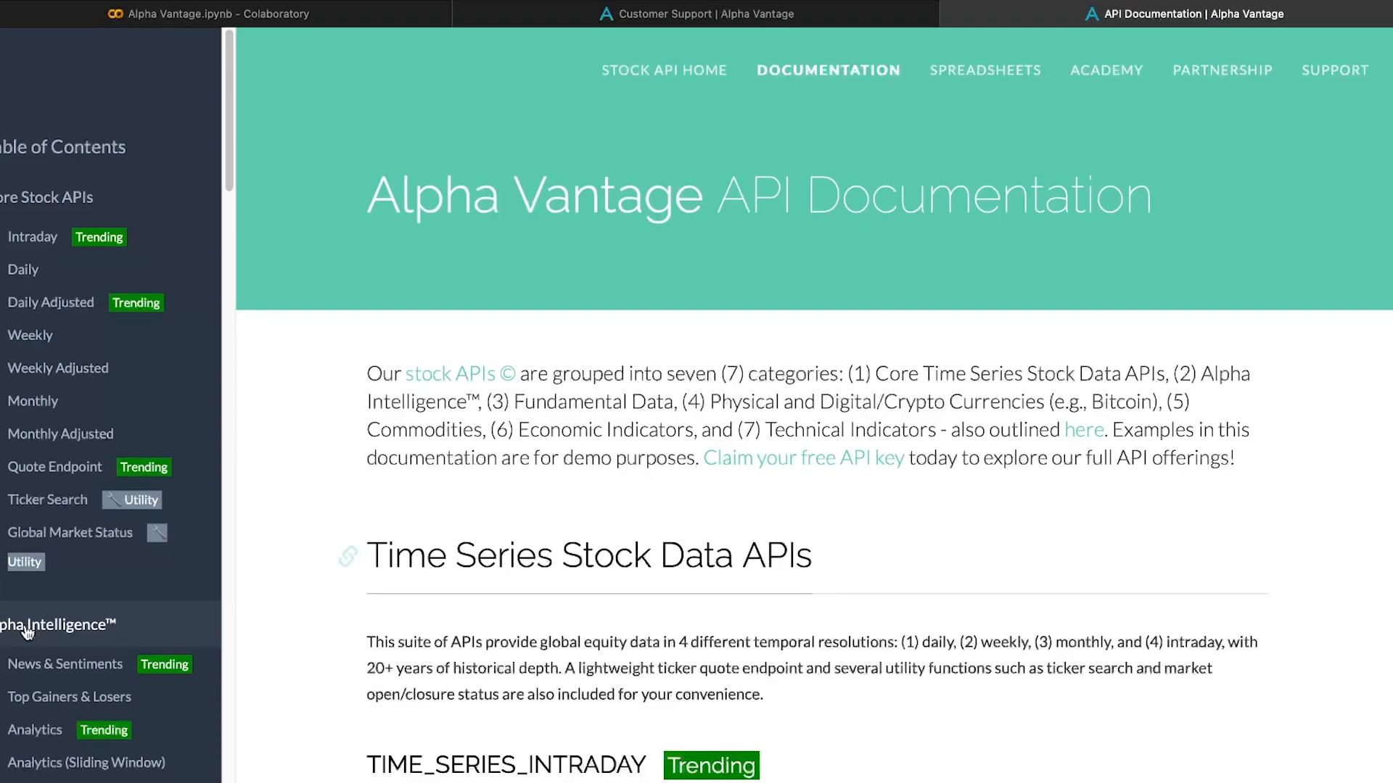
{"action": "mouse_move", "coordinate": [24, 659]}
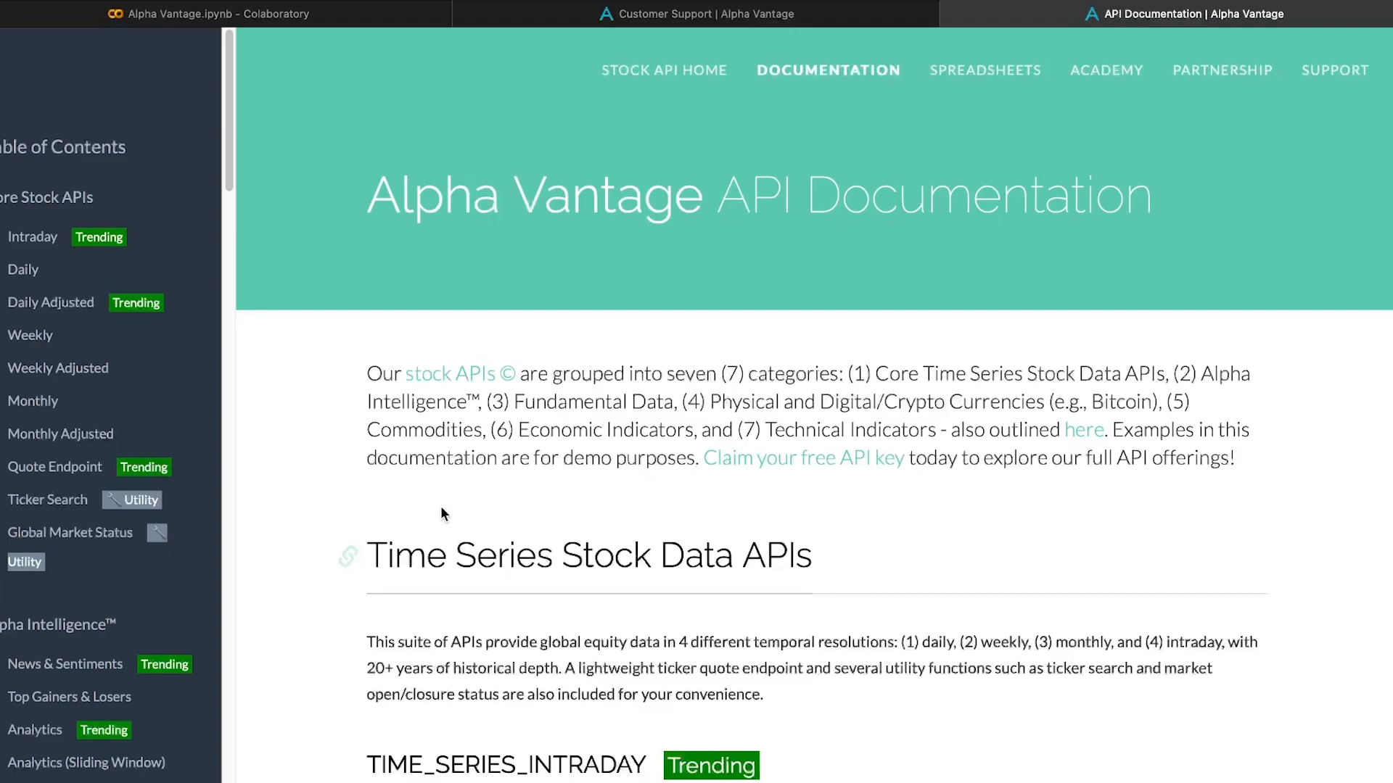
- Open the Forex Daily (FX_DAILY) docs and select the Python request example
{"action": "scroll", "scroll_direction": "down", "scroll_amount": 3}
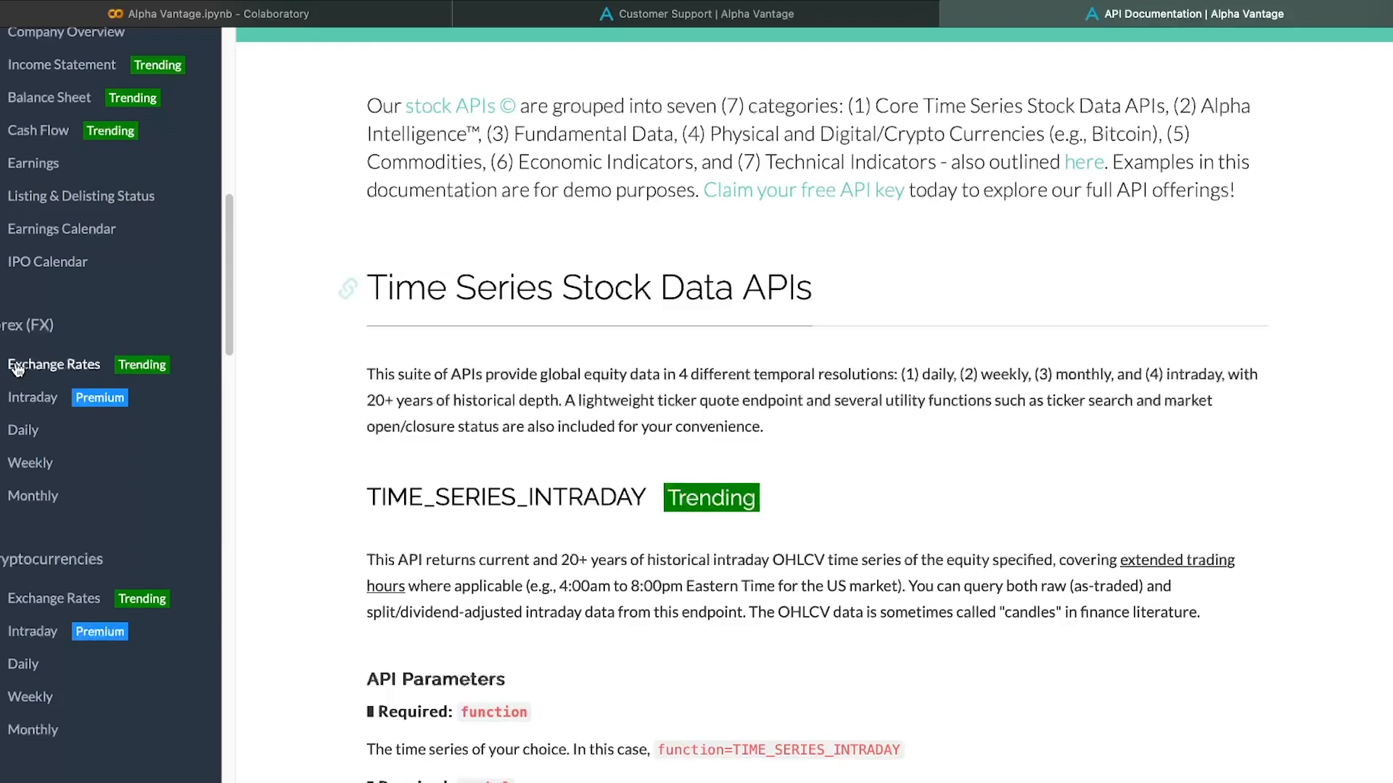
{"action": "left_click", "coordinate": [23, 430]}
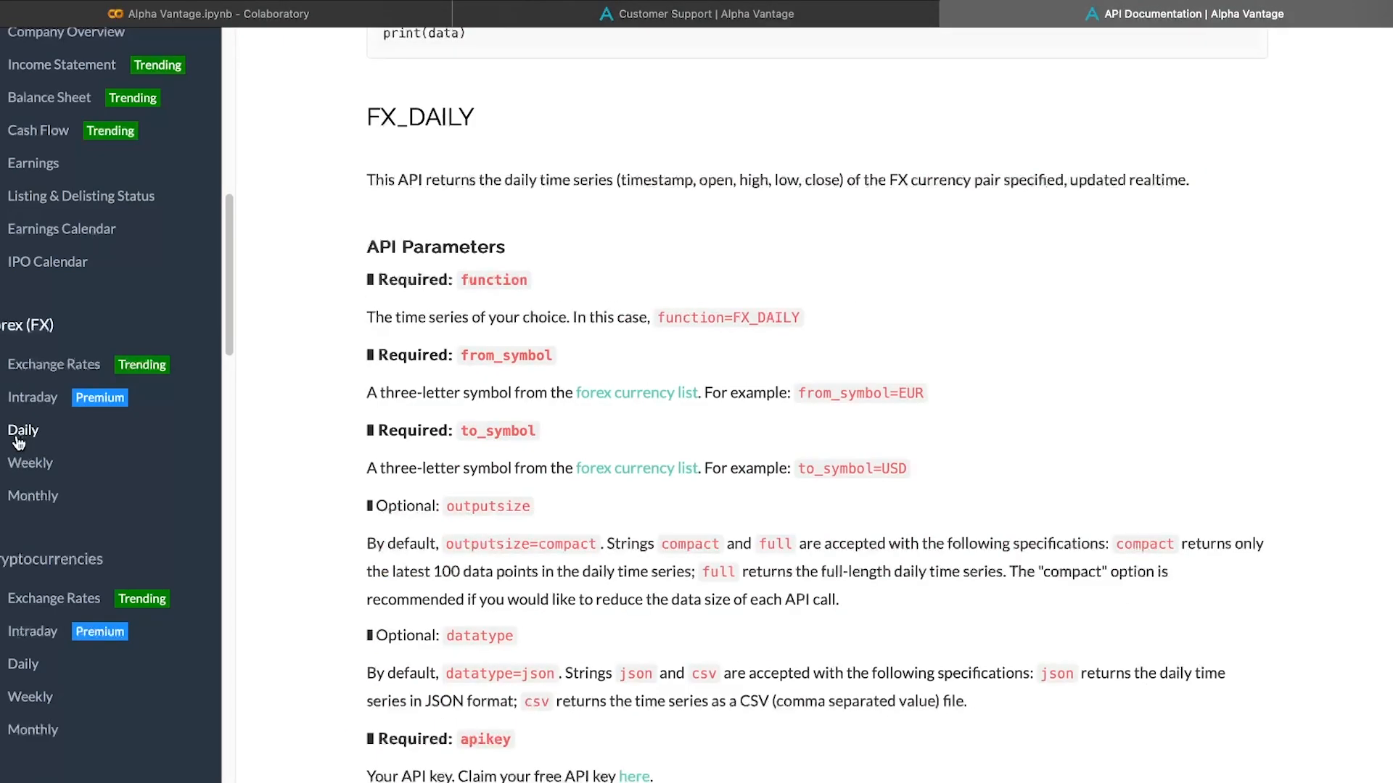
{"action": "scroll", "scroll_direction": "down", "scroll_amount": 3}
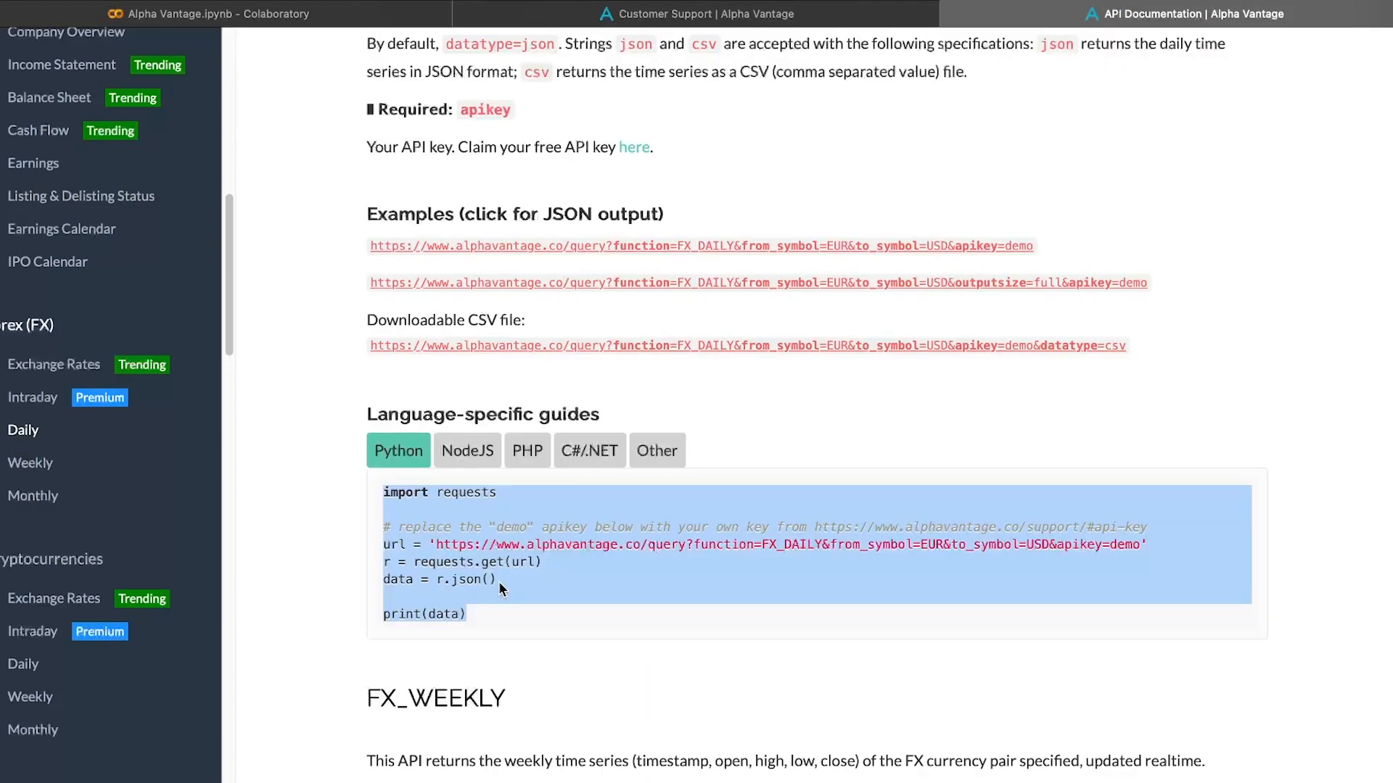
{"action": "mouse_move", "coordinate": [517, 612]}
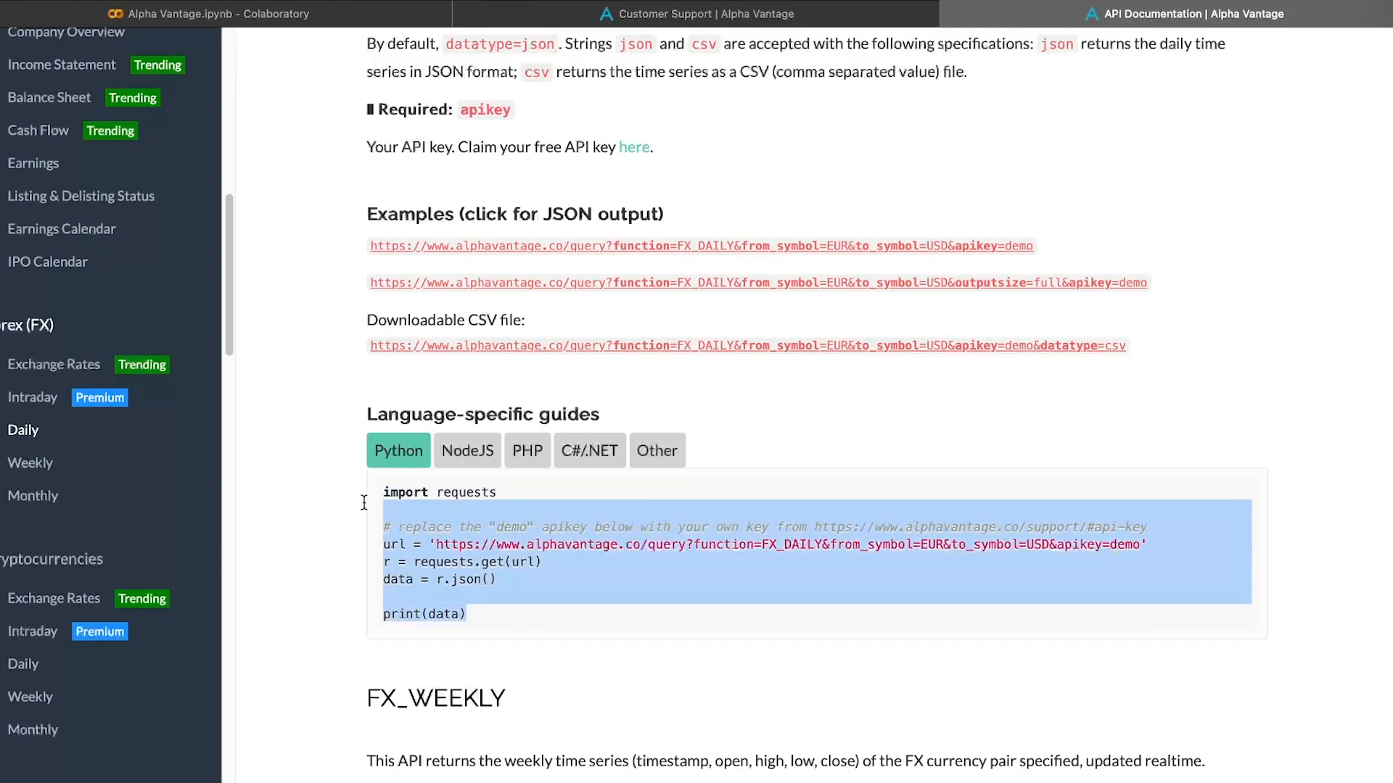
{"action": "left_click", "coordinate": [208, 13]}
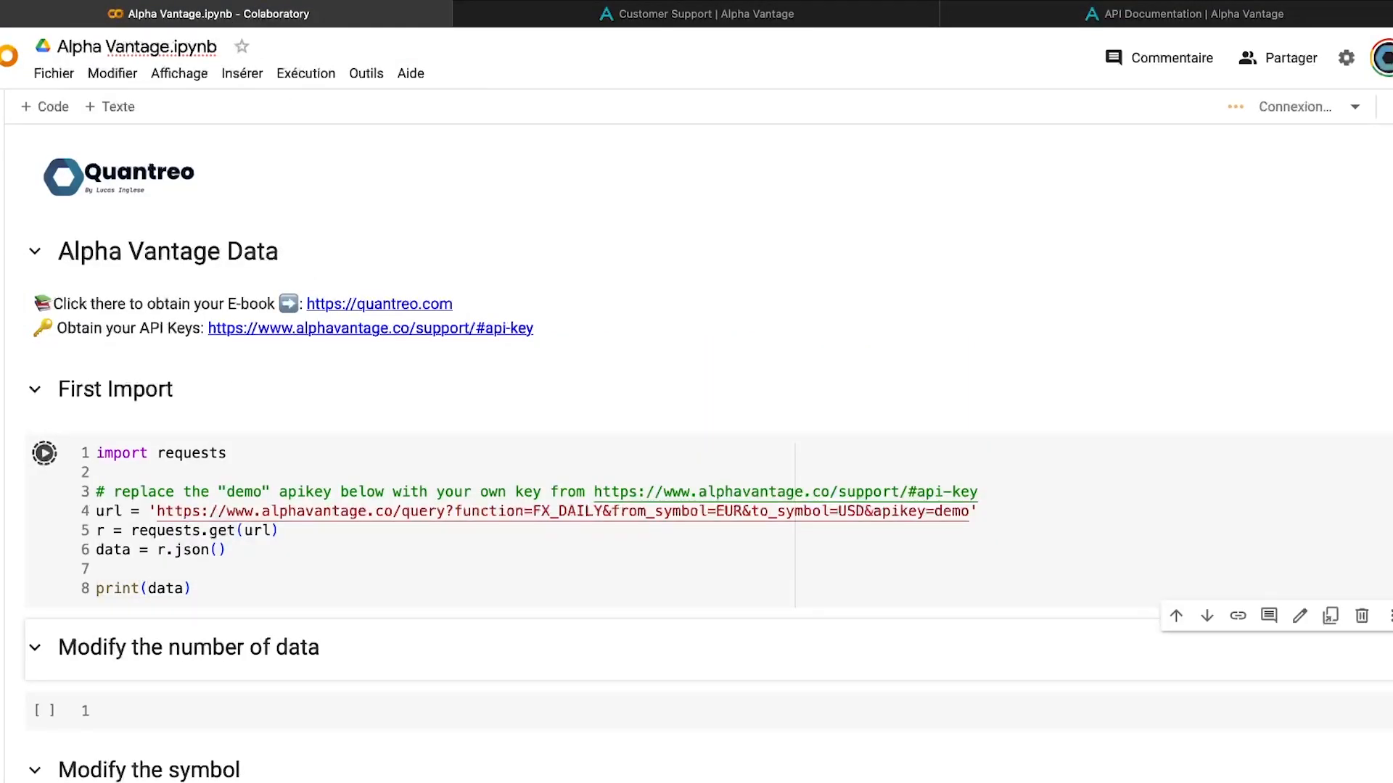
- Run the FX_DAILY code, change print to data["Time Series FX (Daily)"], and rerun
{"action": "left_click", "coordinate": [43, 452]}
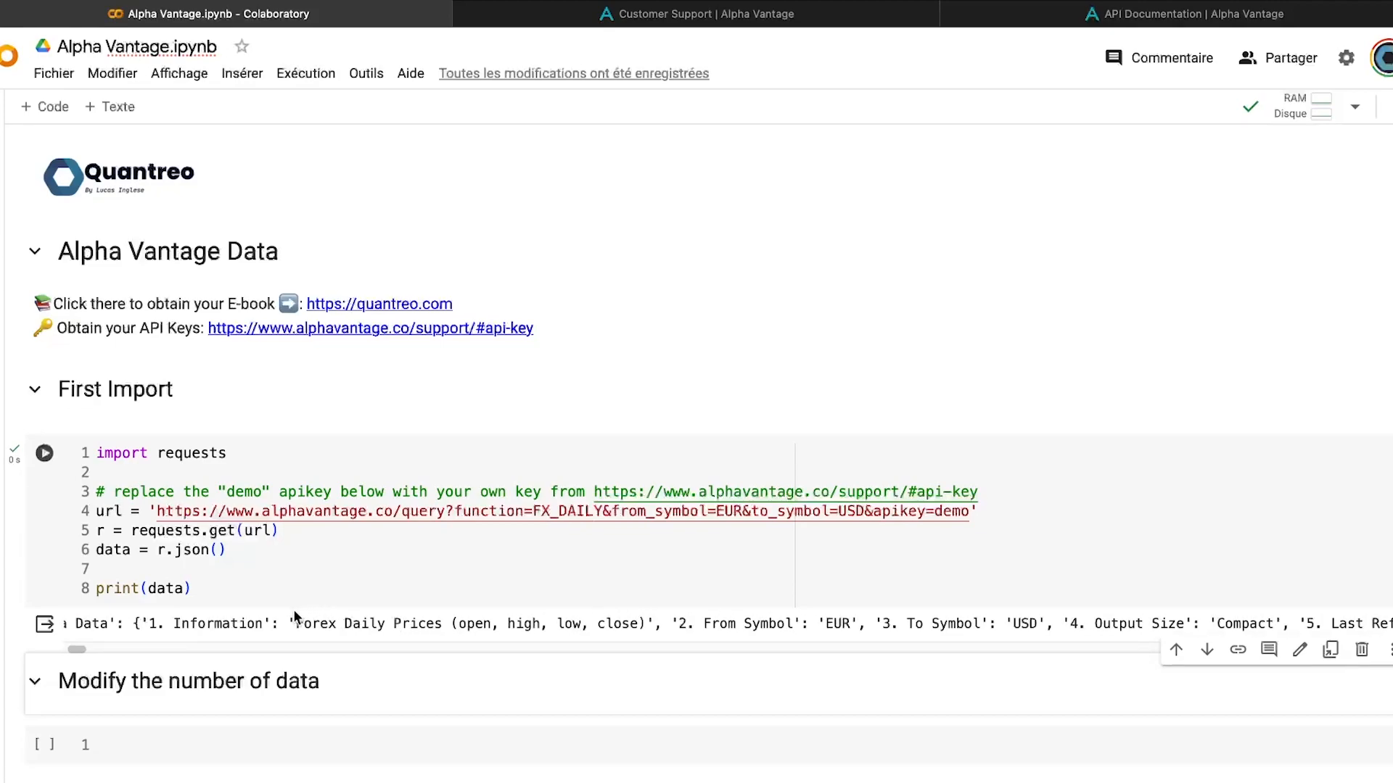
{"action": "mouse_move", "coordinate": [348, 628]}
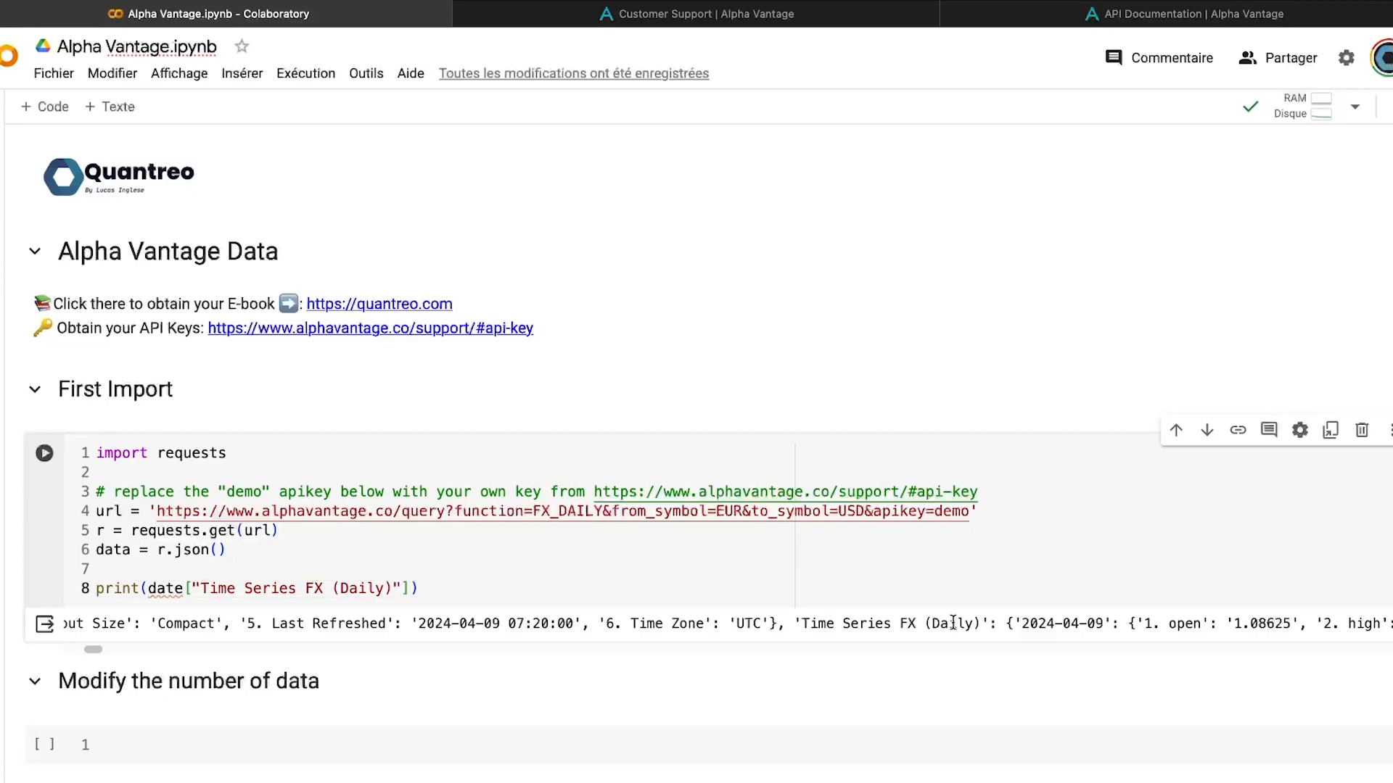
{"action": "left_click", "coordinate": [591, 588]}
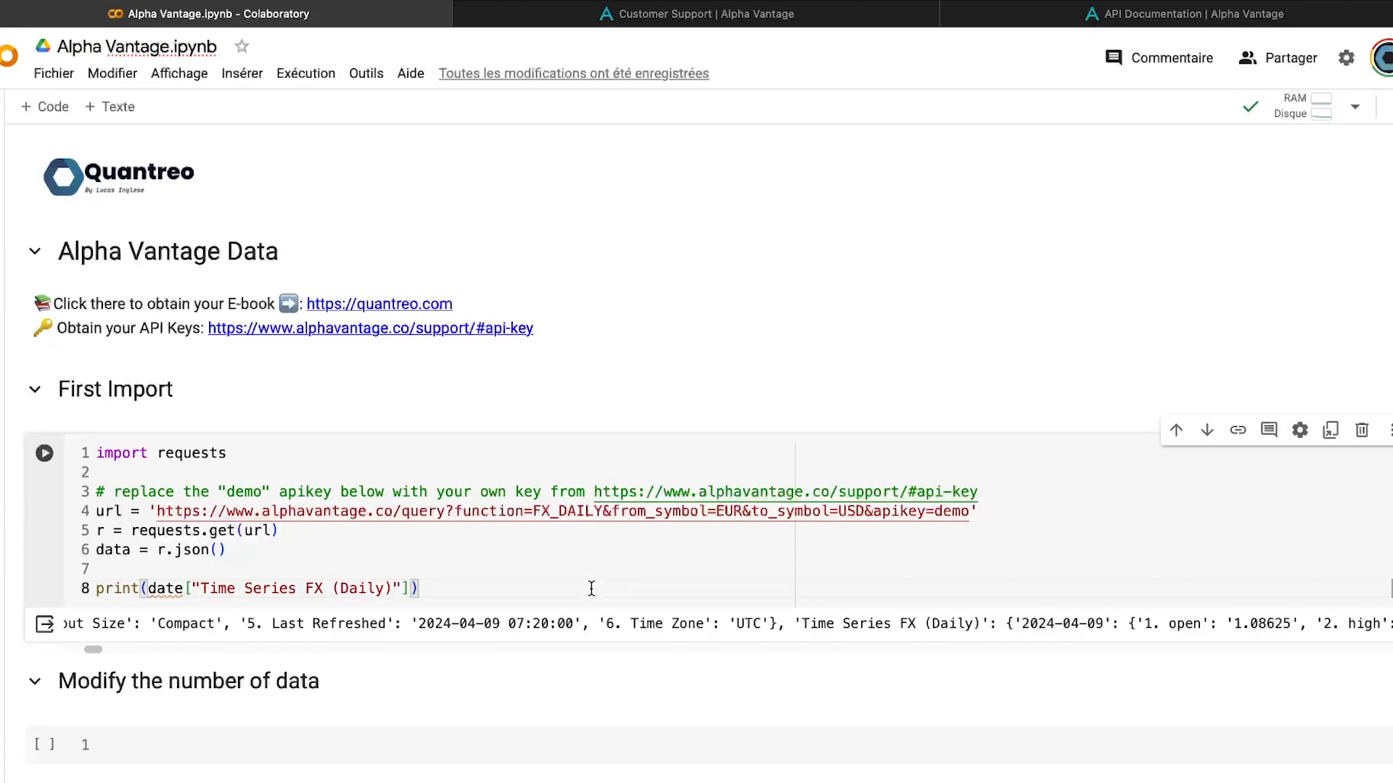
{"action": "left_click", "coordinate": [43, 454]}
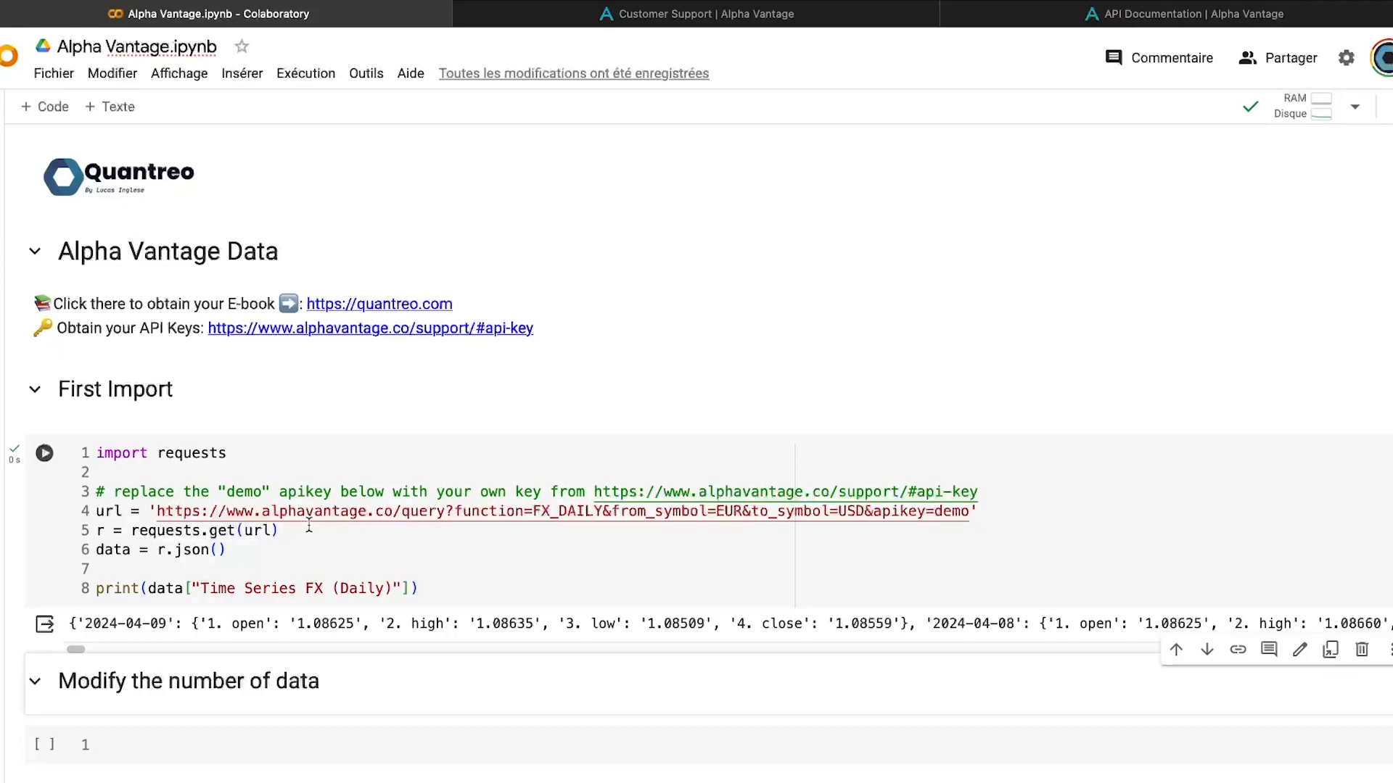
{"action": "mouse_move", "coordinate": [168, 632]}
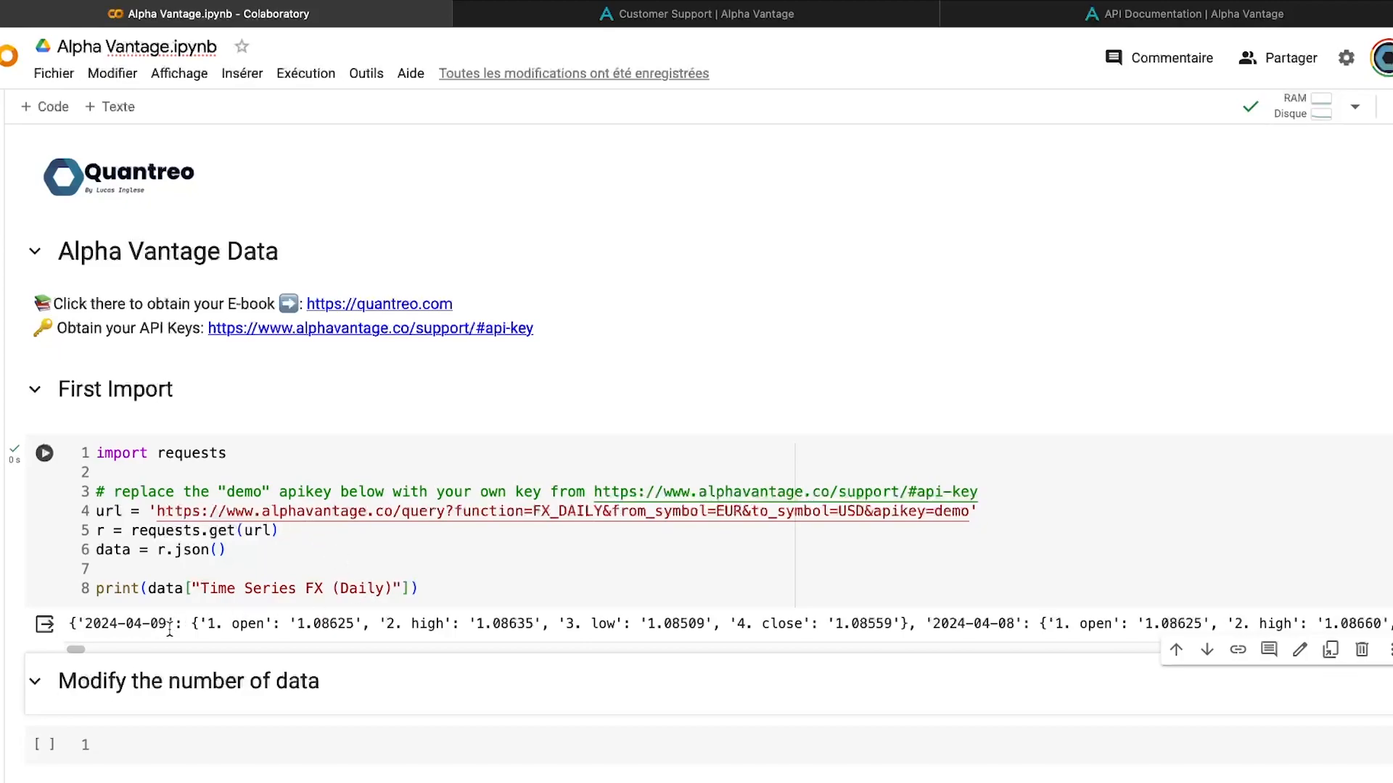
{"action": "mouse_move", "coordinate": [878, 635]}
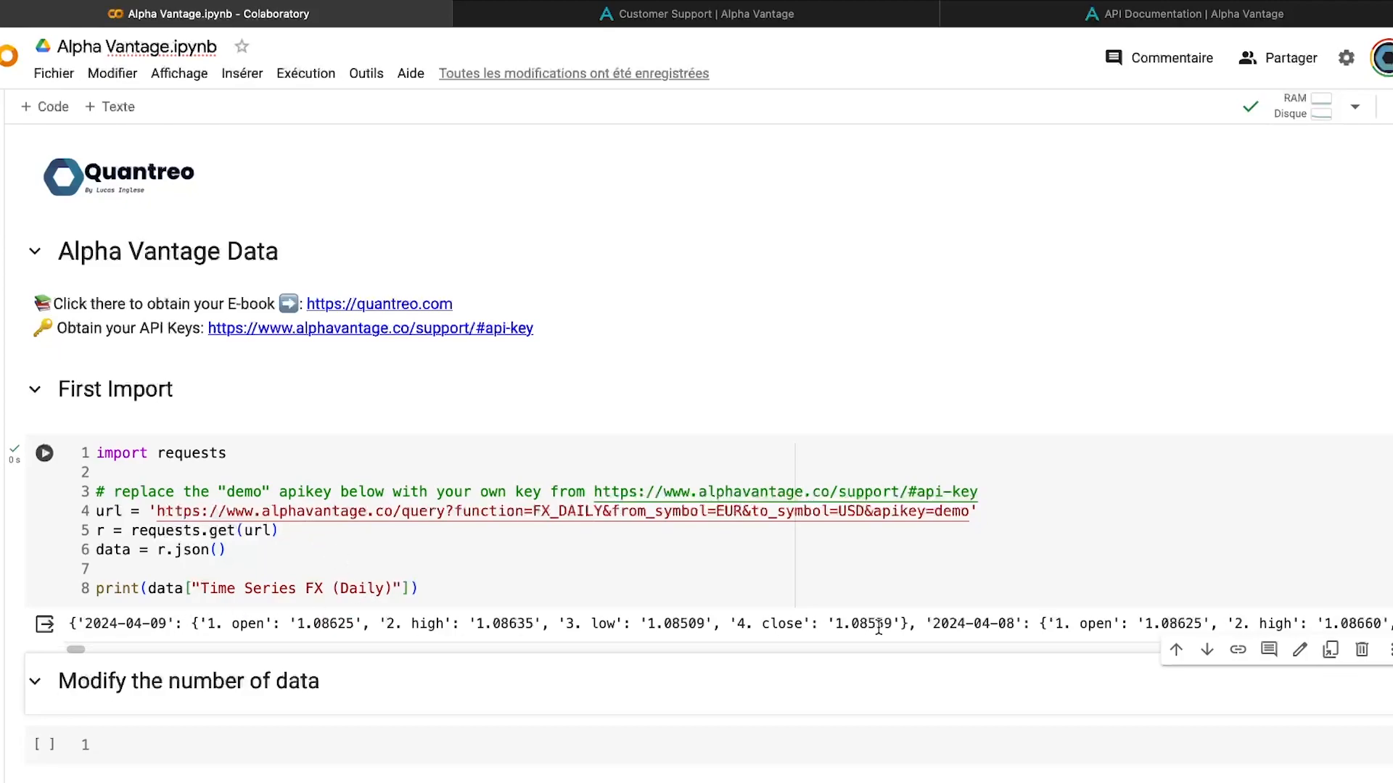
{"action": "mouse_move", "coordinate": [523, 554]}
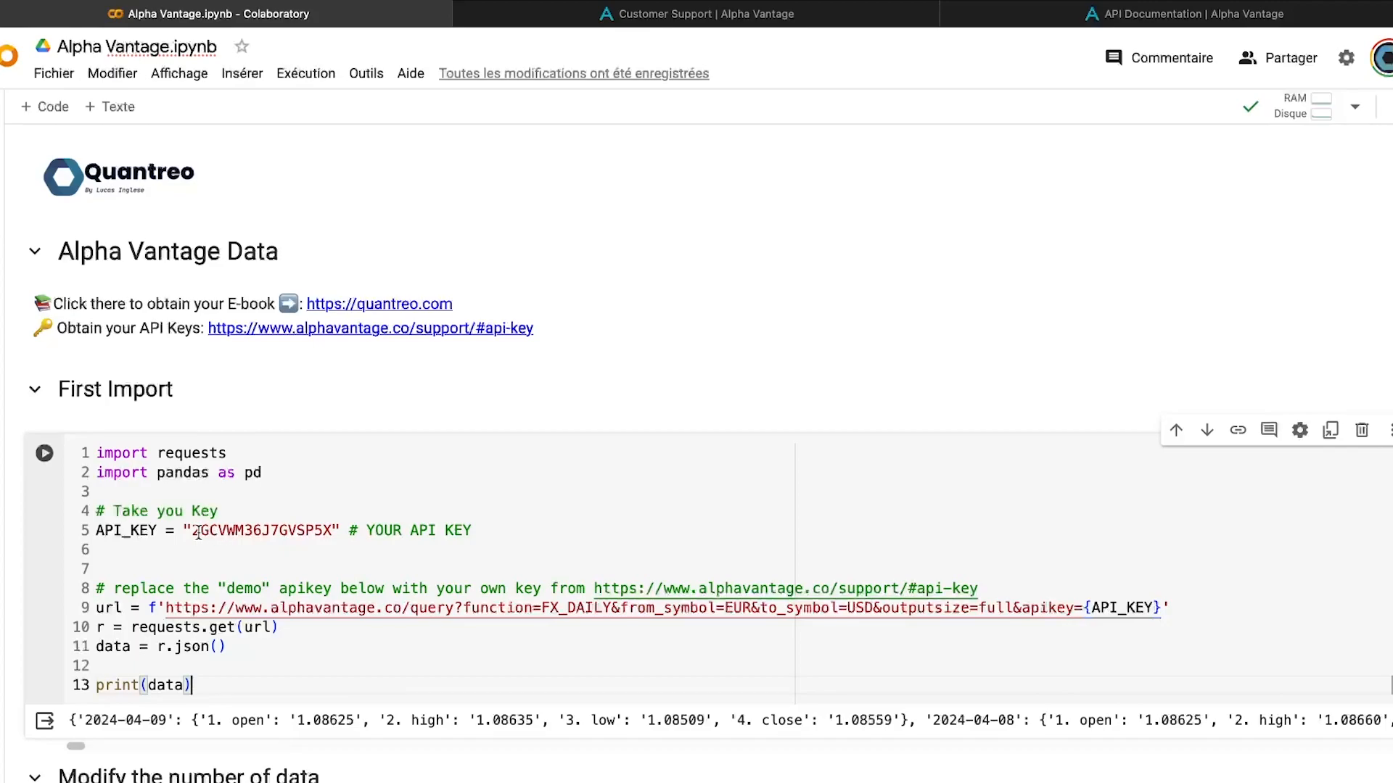
- Replace the hard-coded key with API_KEY in an f-string URL requesting outputsize=full
{"action": "double_click", "coordinate": [258, 530]}
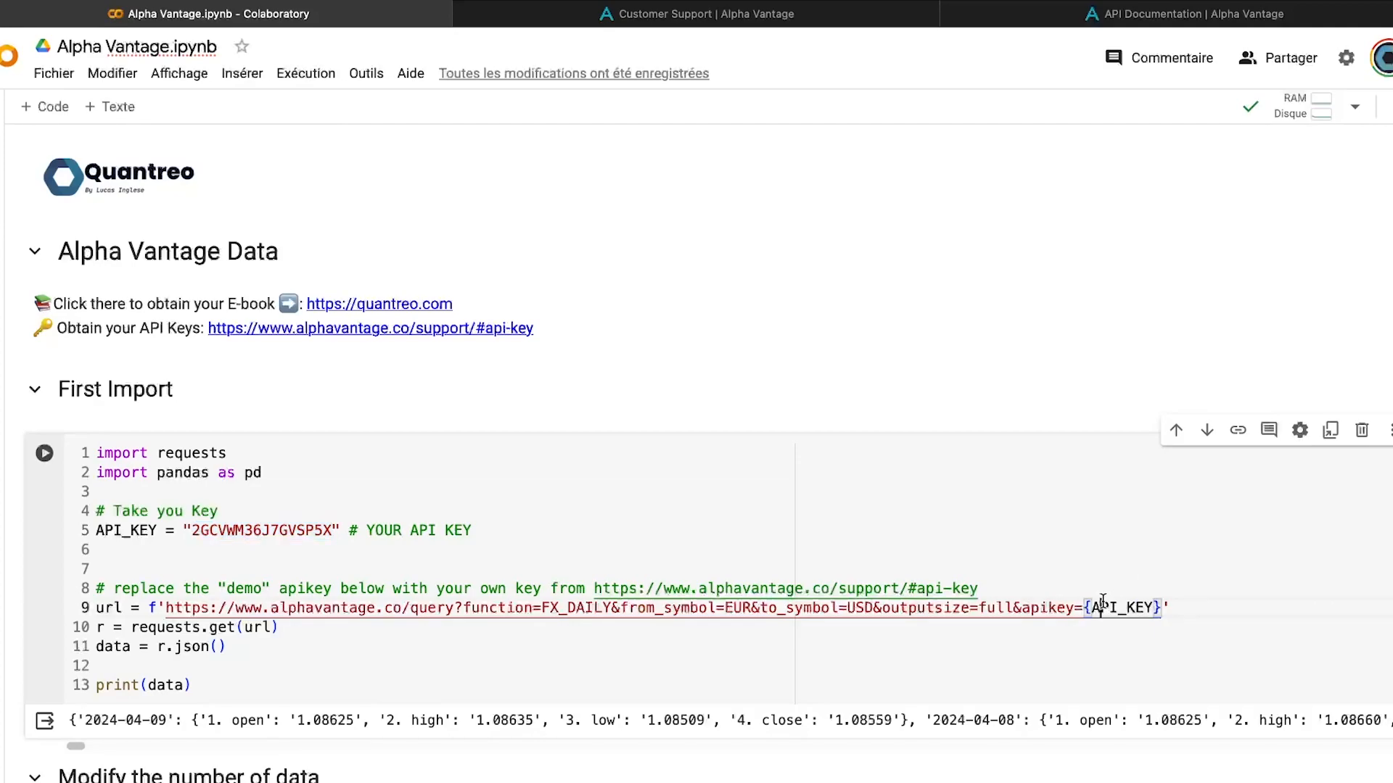
{"action": "double_click", "coordinate": [1118, 608]}
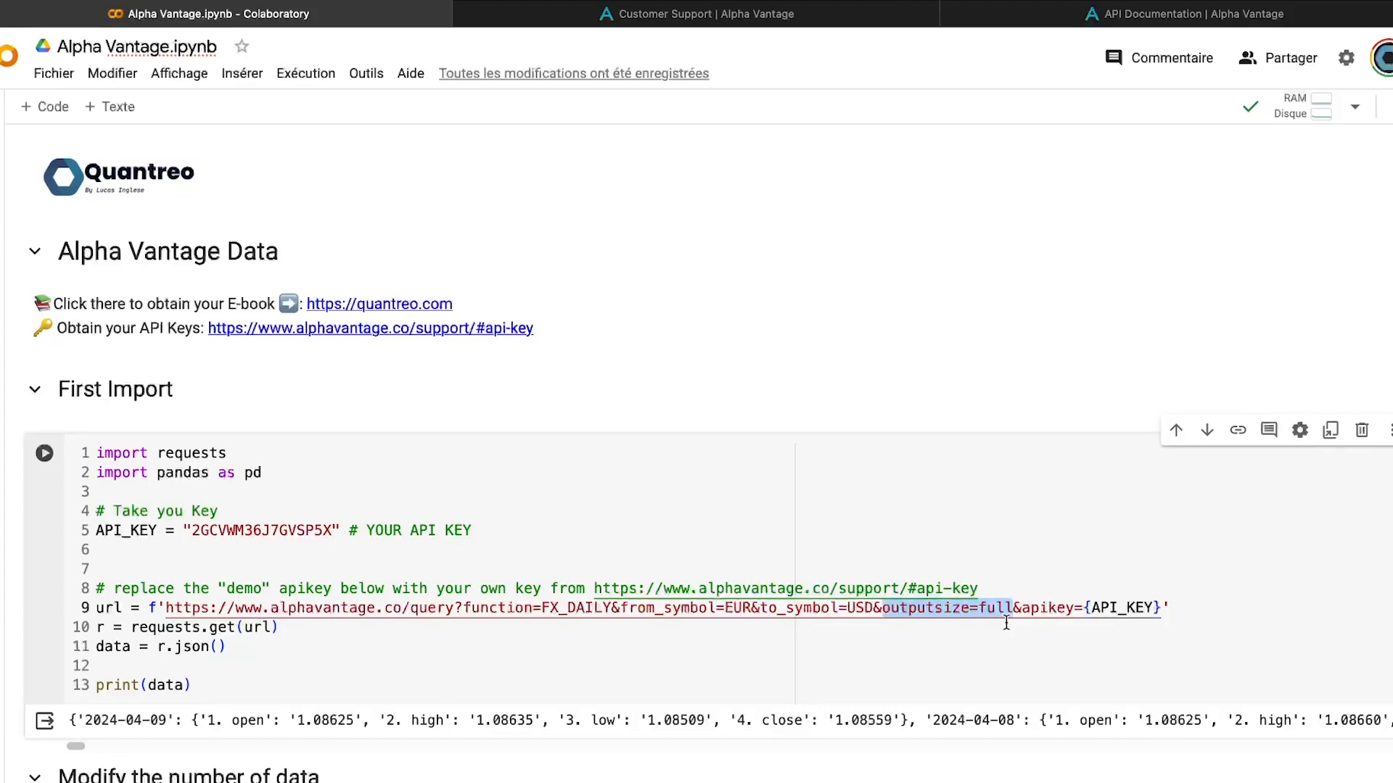
{"action": "mouse_move", "coordinate": [1003, 639]}
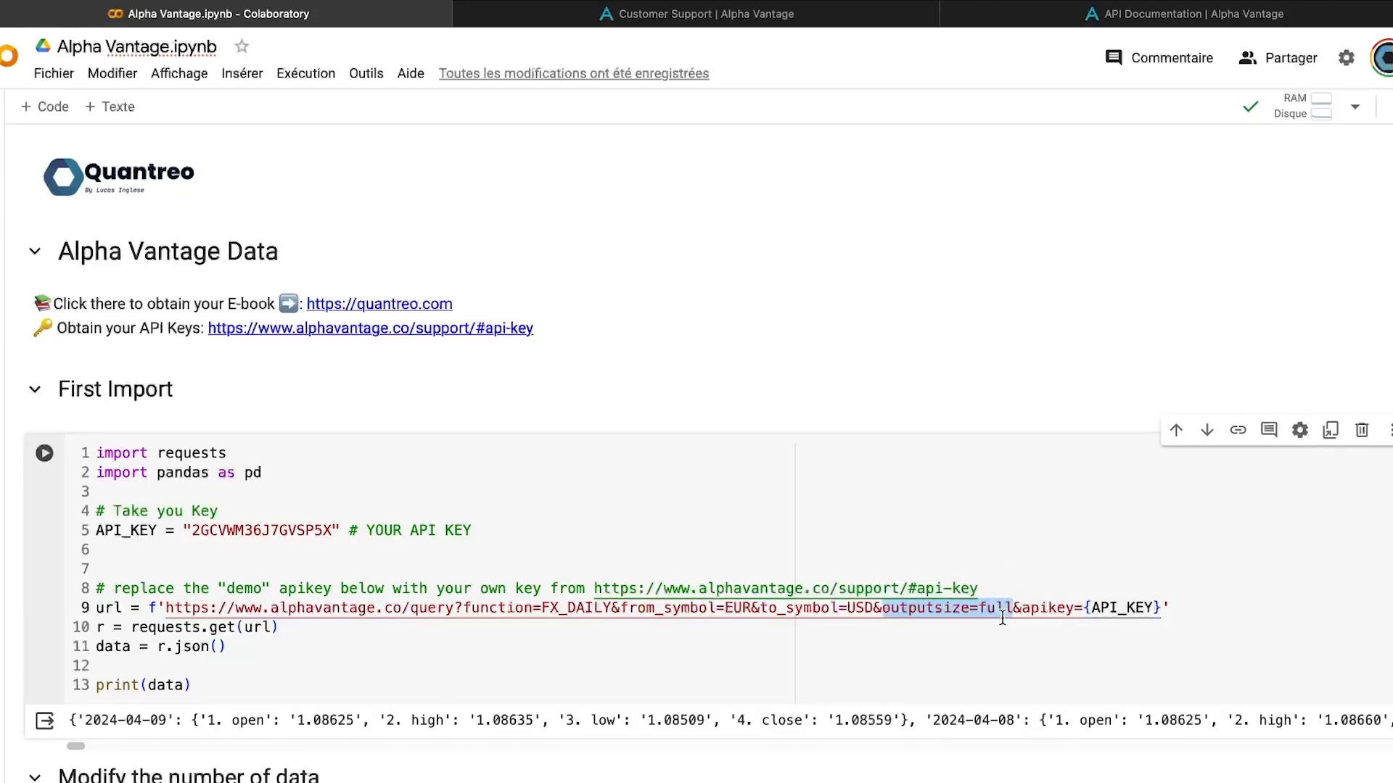
{"action": "mouse_move", "coordinate": [1105, 608]}
{"action": "type", "text": "pd.DataFrame(data[\"Time Series FX (Daily)\"])"}
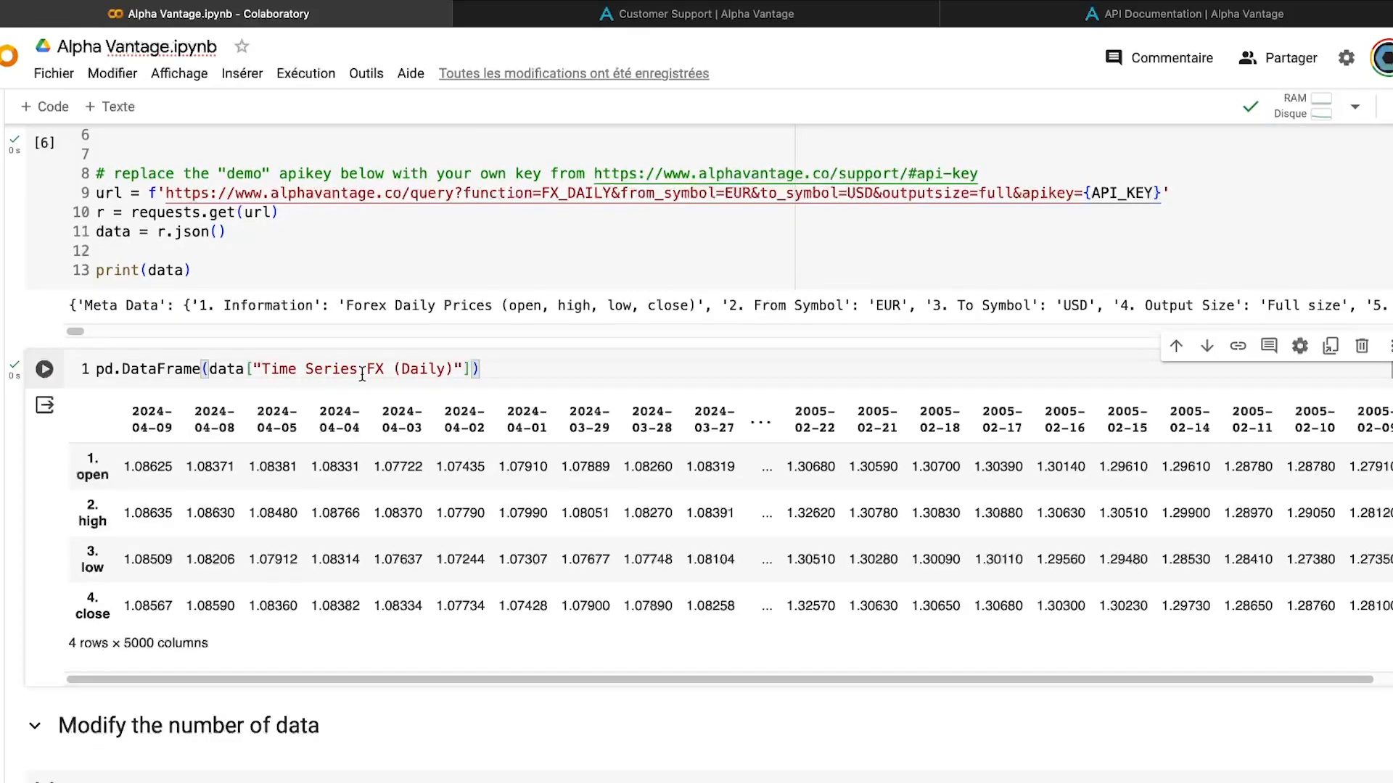
{"action": "mouse_move", "coordinate": [225, 369]}
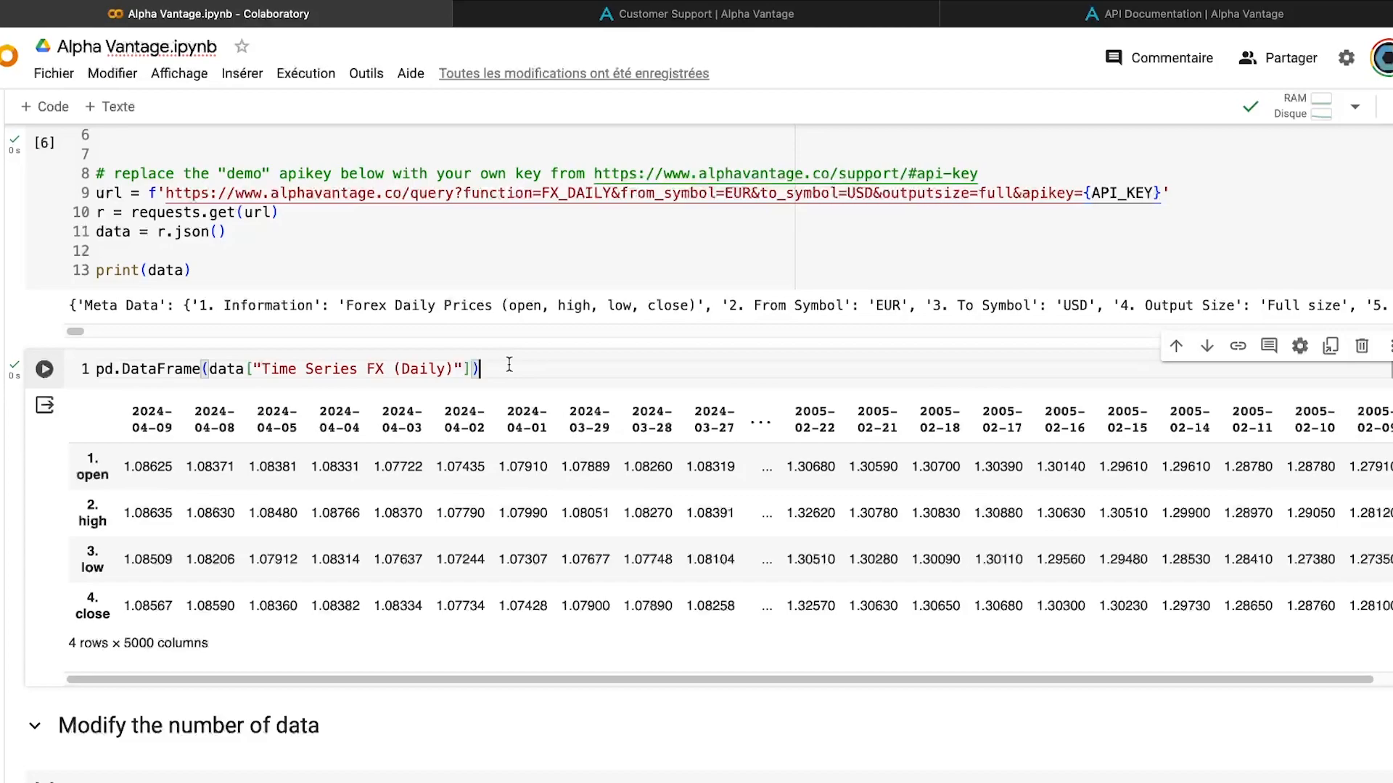
- Show the daily series as a transposed DataFrame and check its latest date, 2024-04-09
{"action": "type", "text": ".transpose()"}
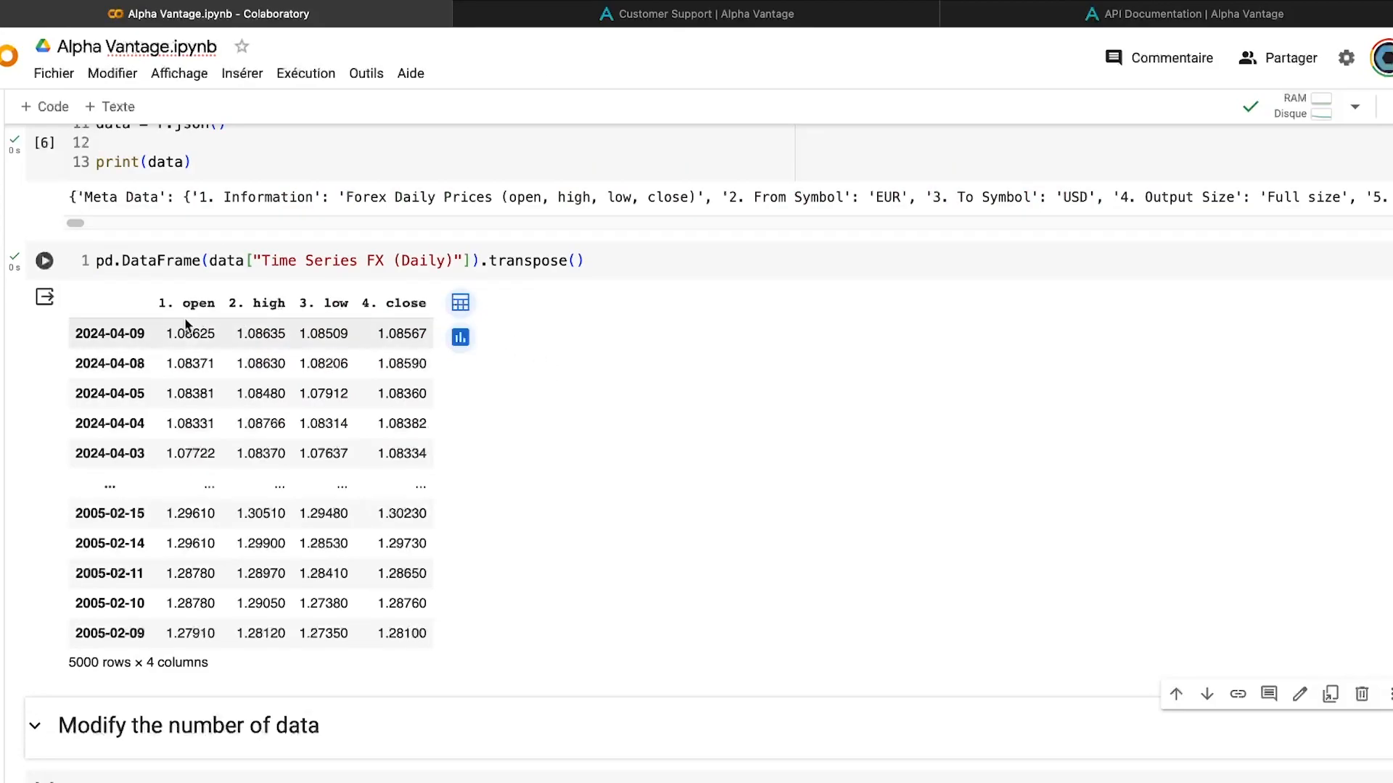
{"action": "mouse_move", "coordinate": [110, 329]}
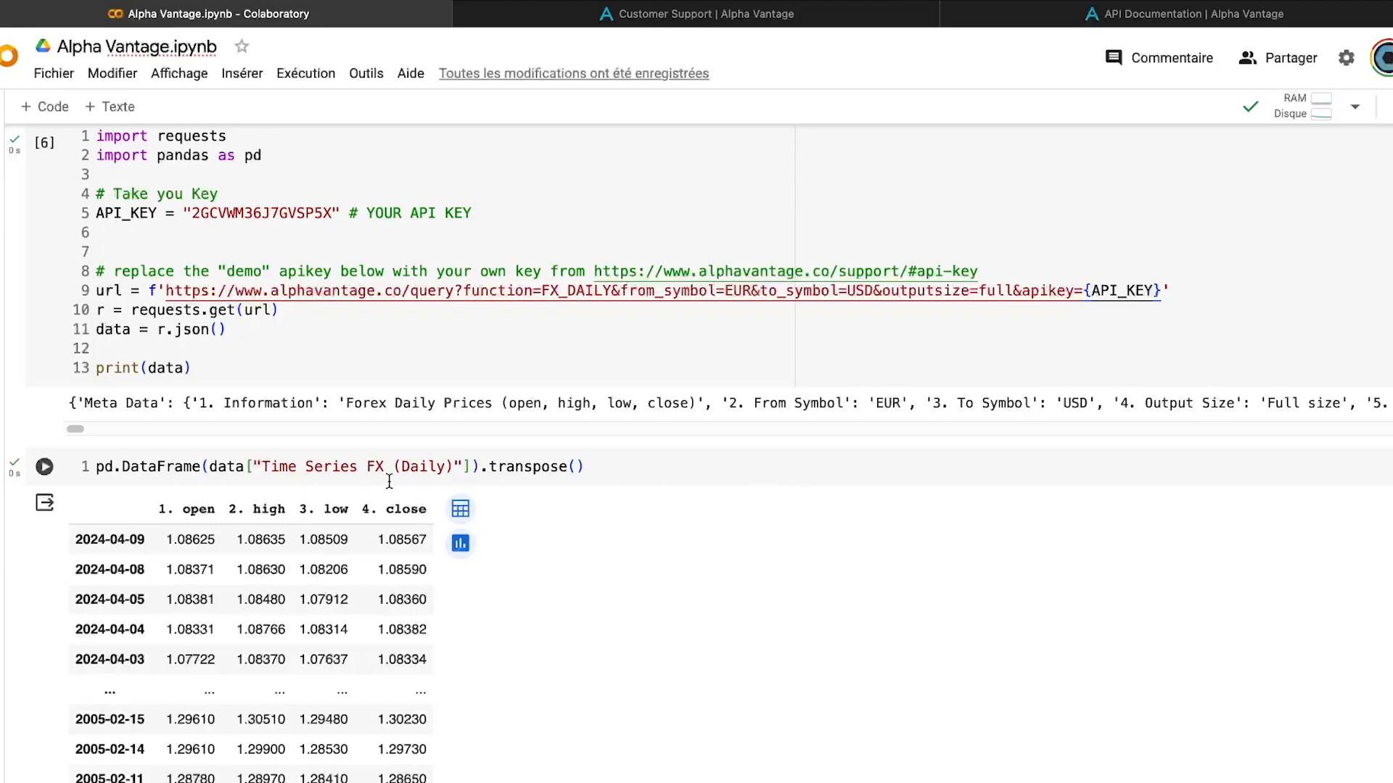
{"action": "scroll", "scroll_direction": "down", "scroll_amount": 3}
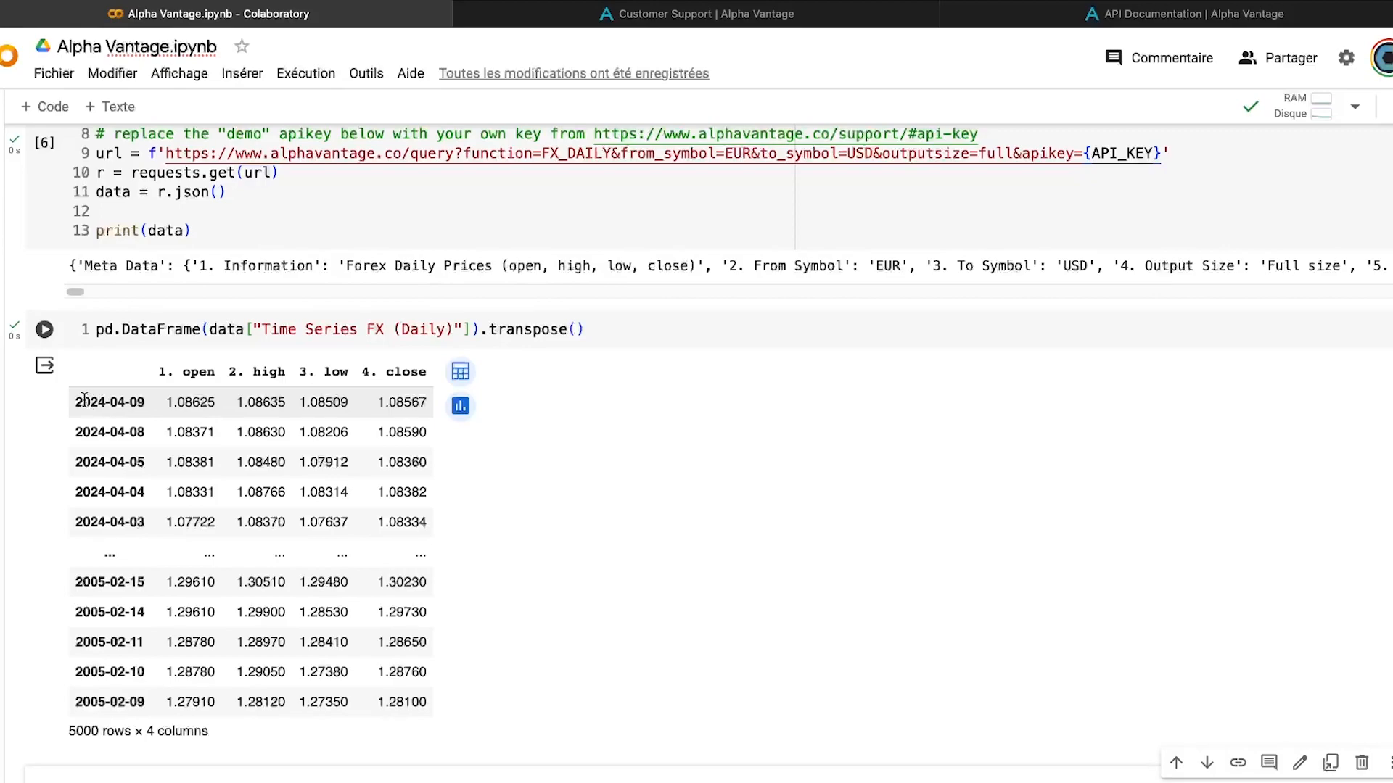
{"action": "double_click", "coordinate": [109, 402]}
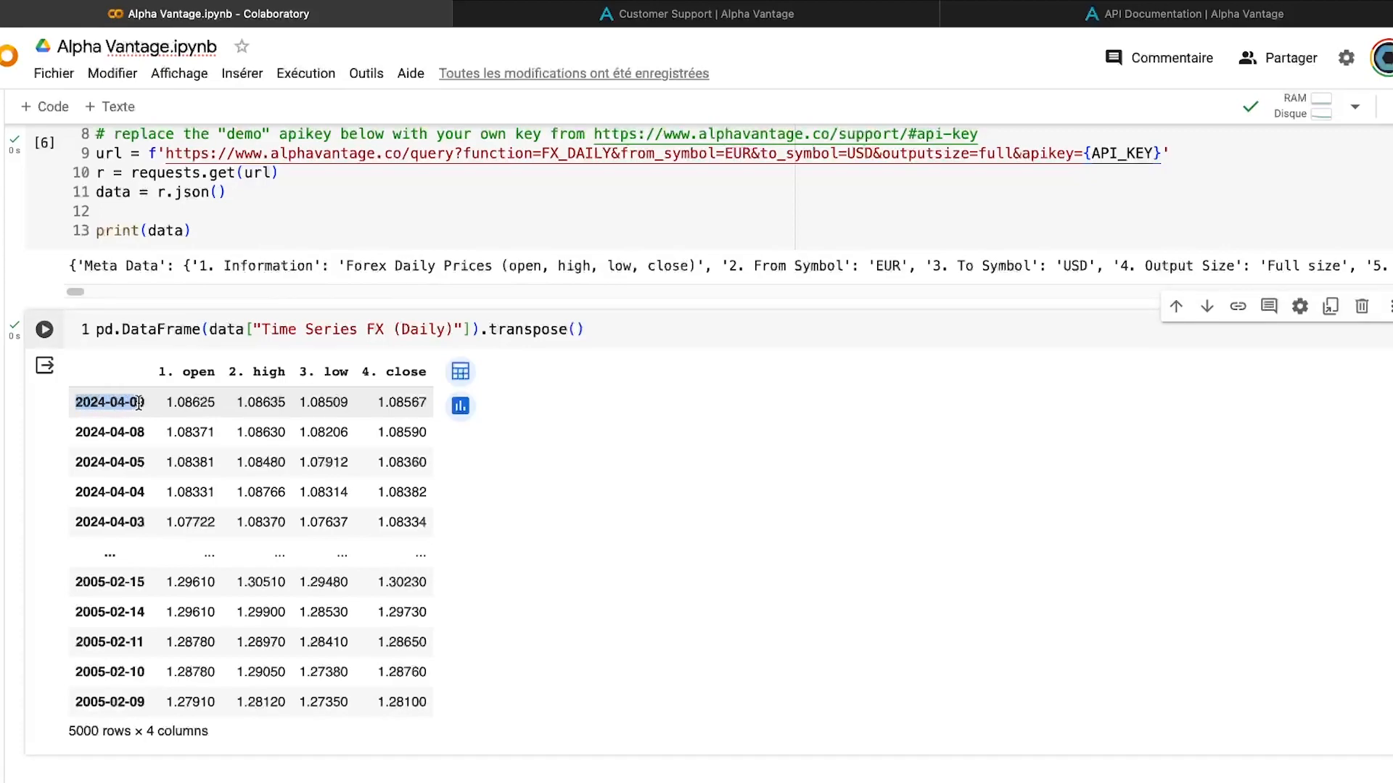
{"action": "mouse_move", "coordinate": [131, 408]}
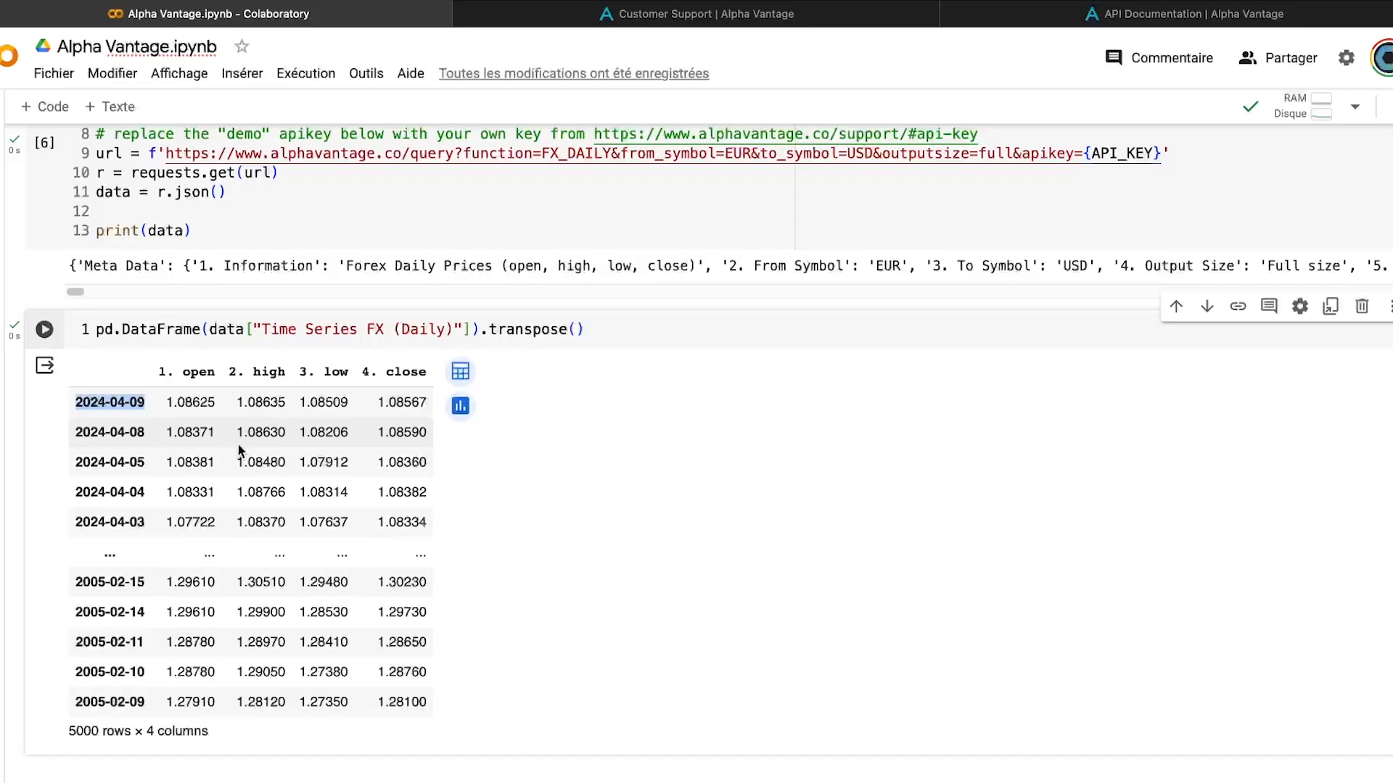
{"action": "left_click", "coordinate": [1171, 13]}
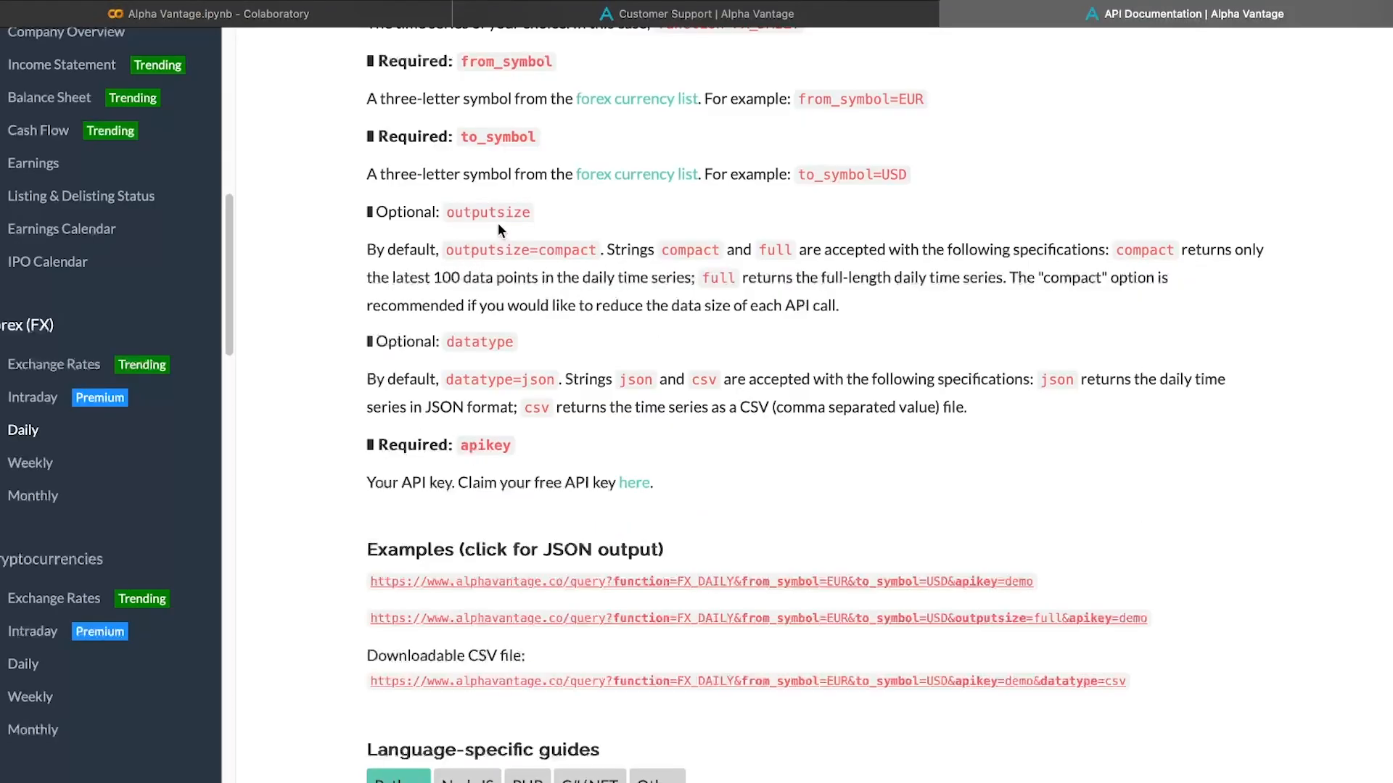
- Review the FX_DAILY to_symbol parameter in the docs, then return to the notebook
{"action": "scroll", "scroll_direction": "up", "scroll_amount": 3}
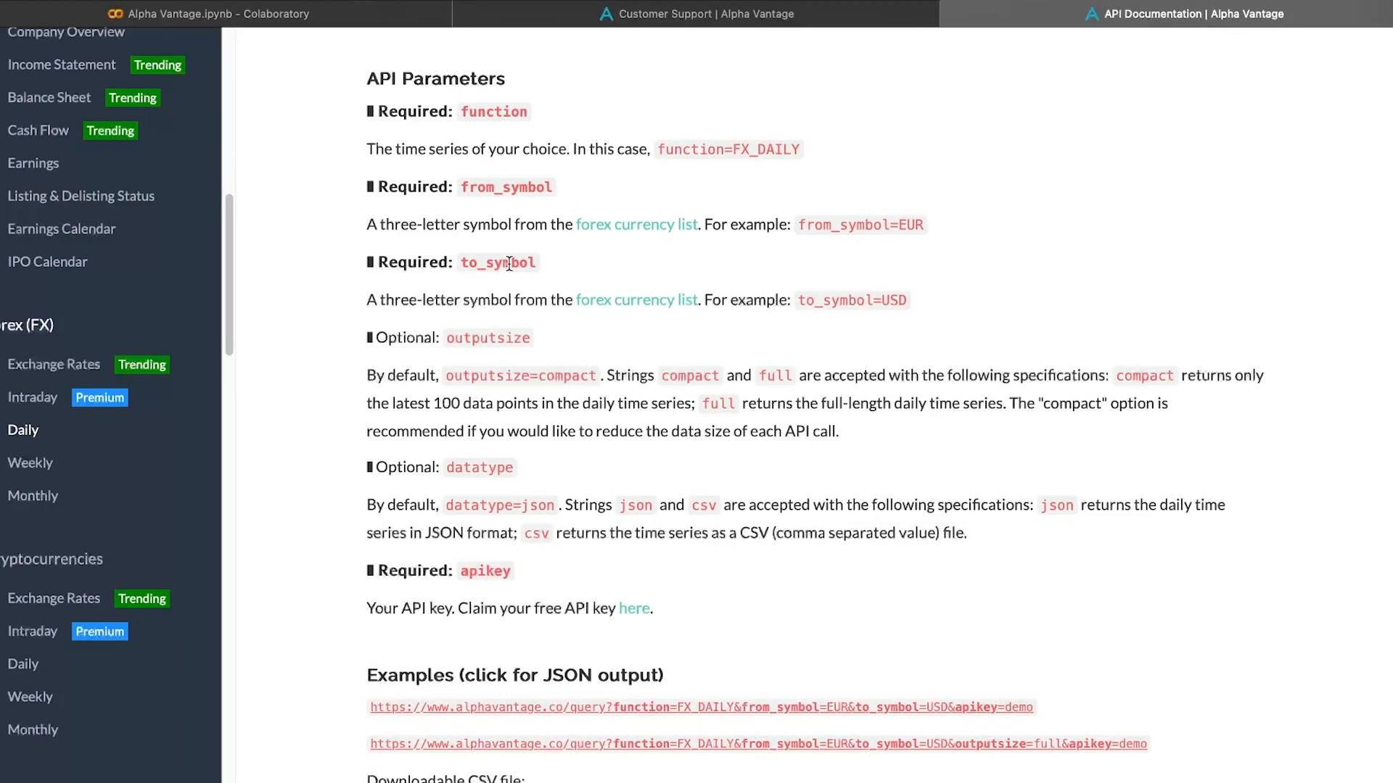
{"action": "mouse_move", "coordinate": [504, 205]}
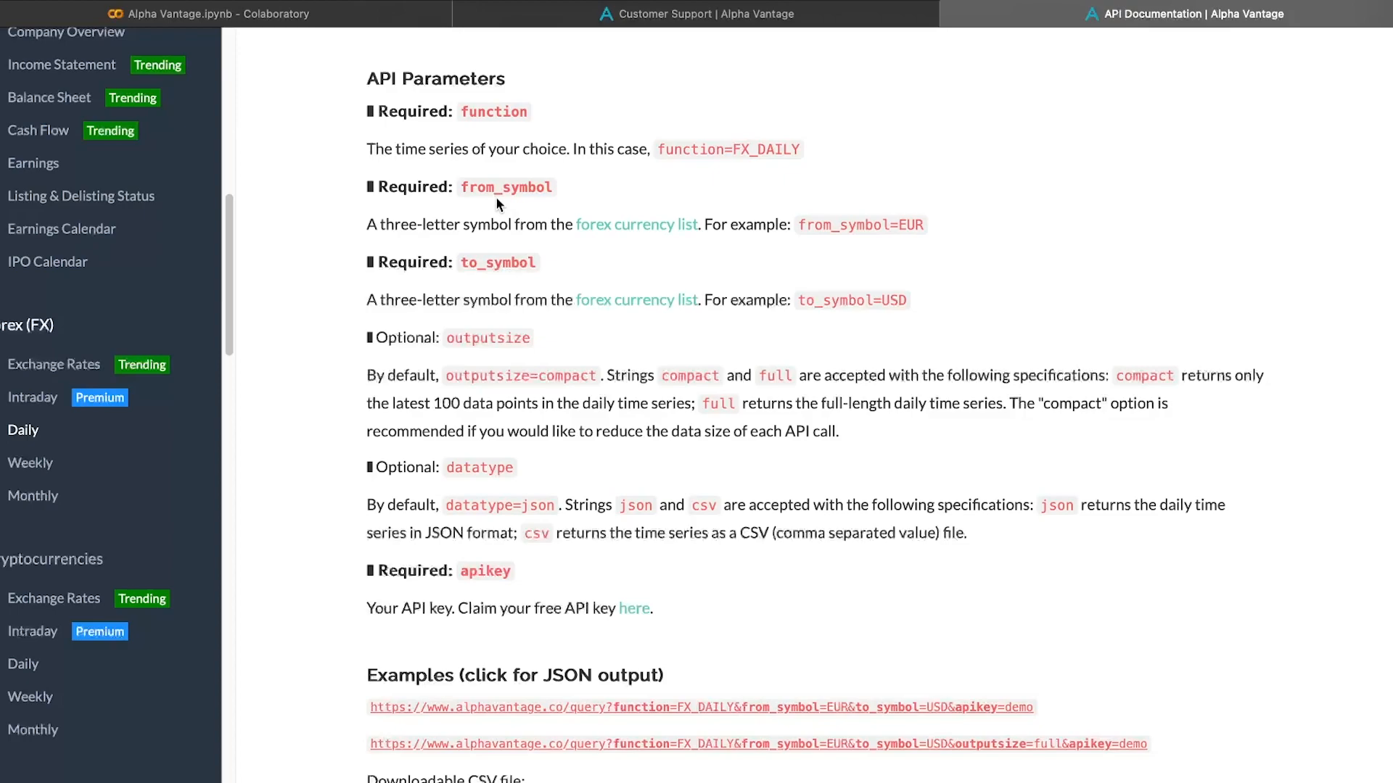
{"action": "double_click", "coordinate": [506, 187]}
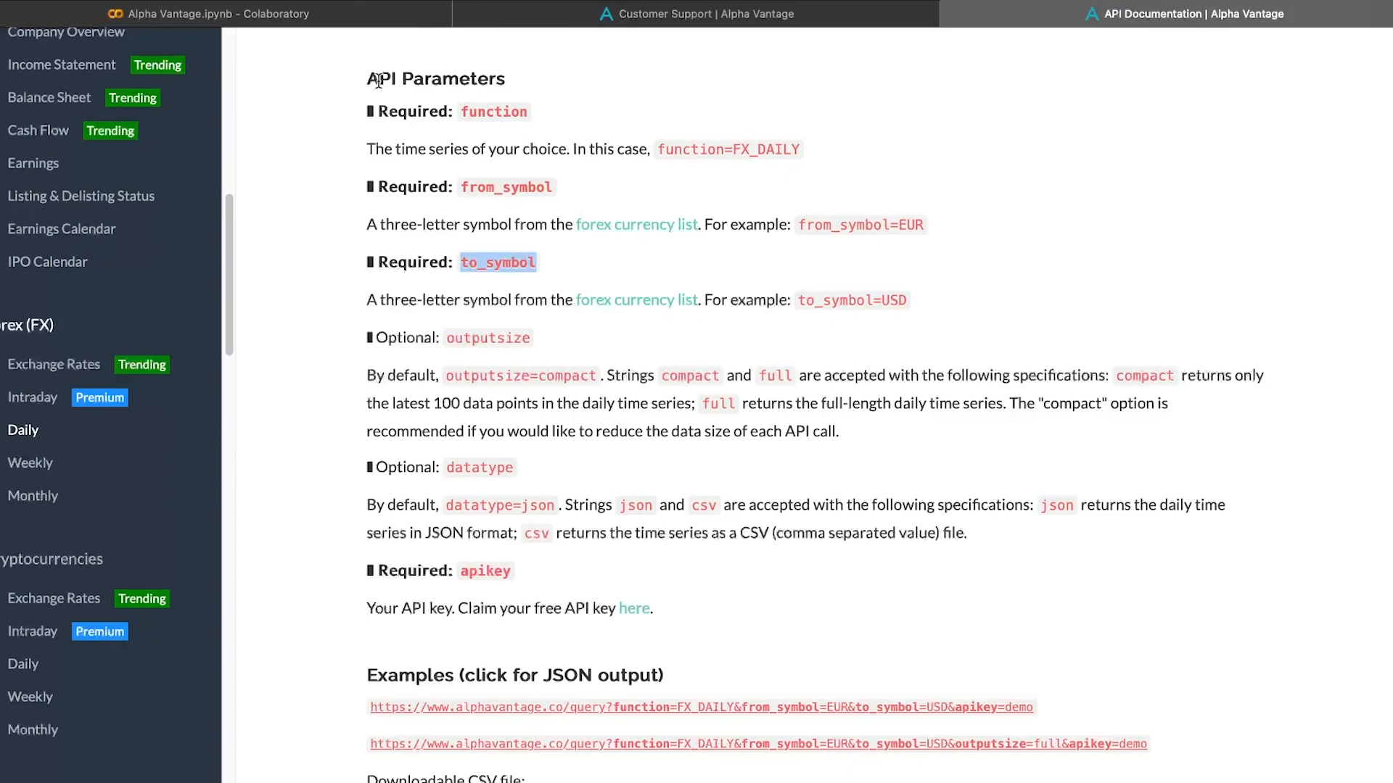
{"action": "left_click", "coordinate": [211, 14]}
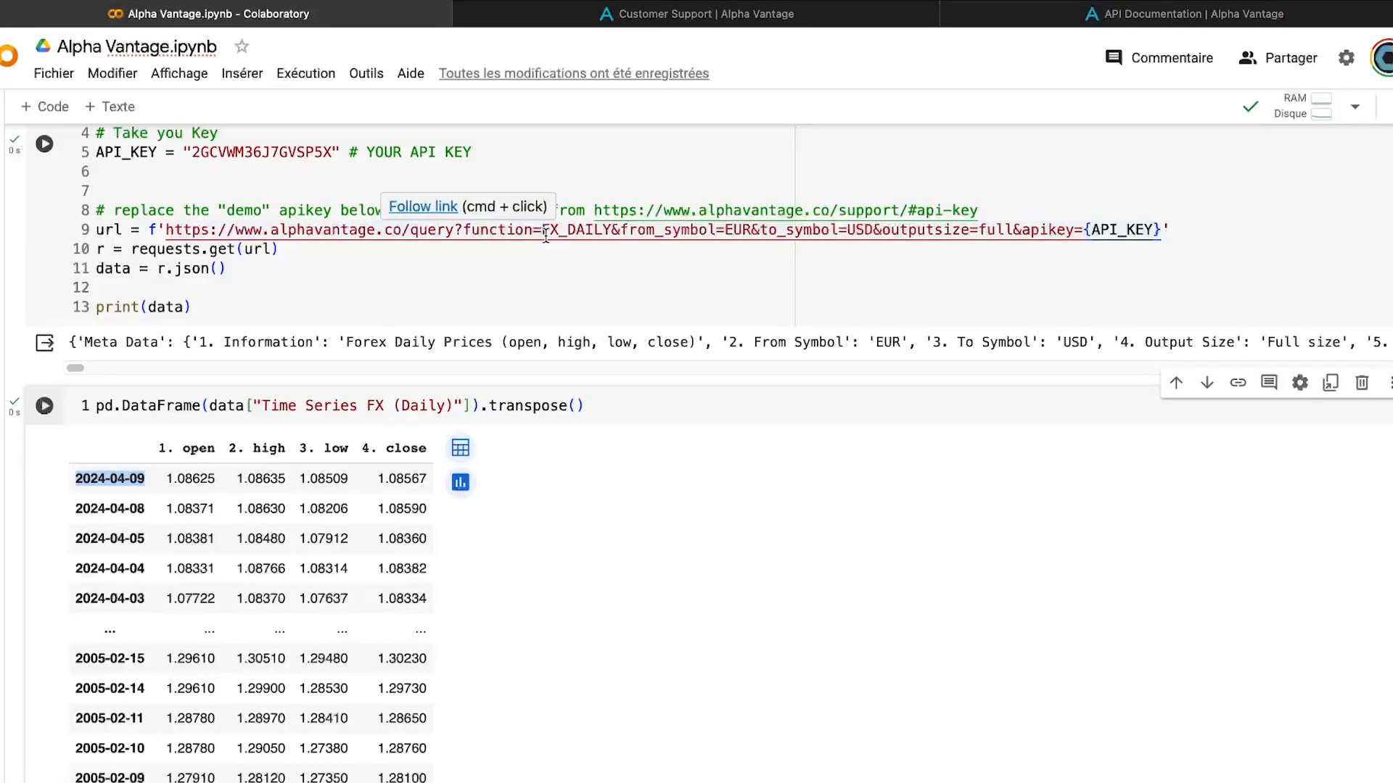
{"action": "mouse_move", "coordinate": [566, 277]}
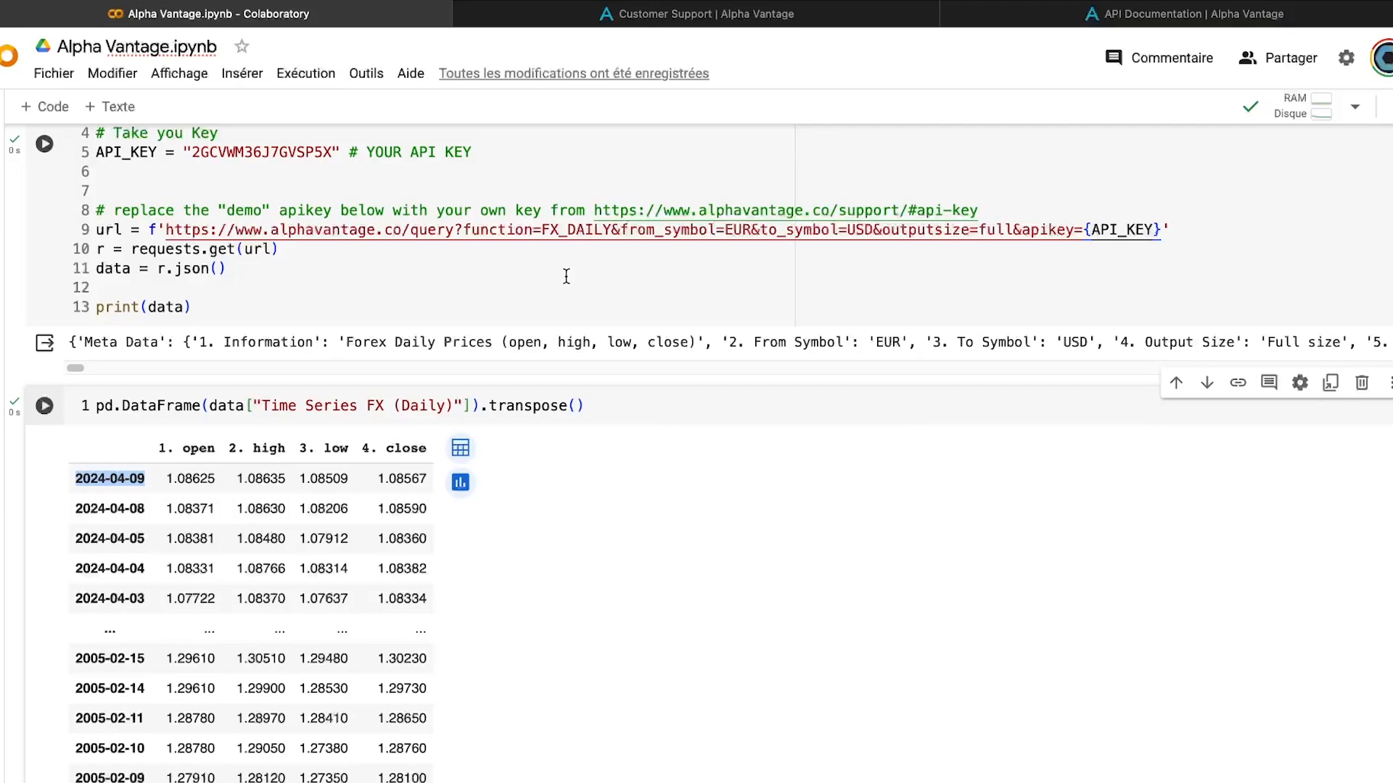
- Check the URL's function parameter, then return to the FX_DAILY documentation
{"action": "double_click", "coordinate": [497, 230]}
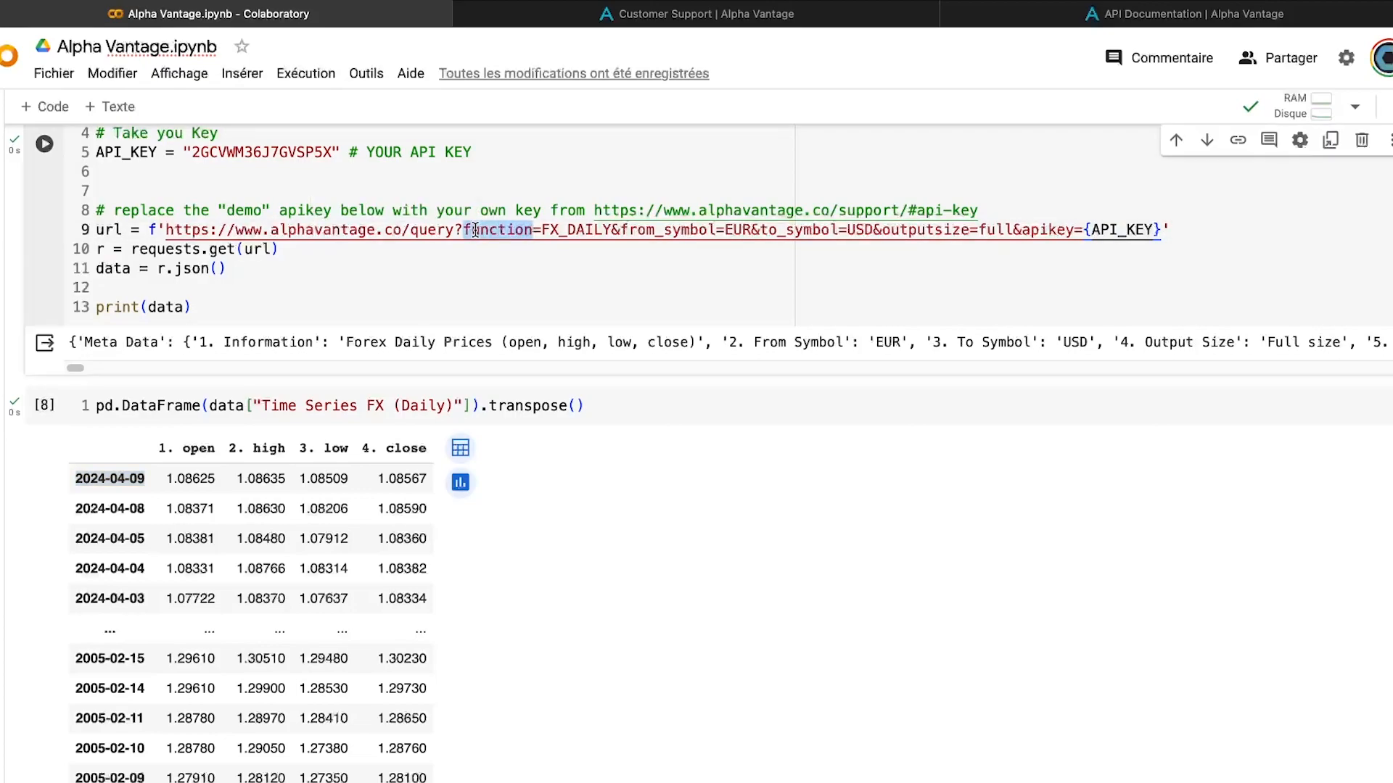
{"action": "left_click", "coordinate": [1196, 14]}
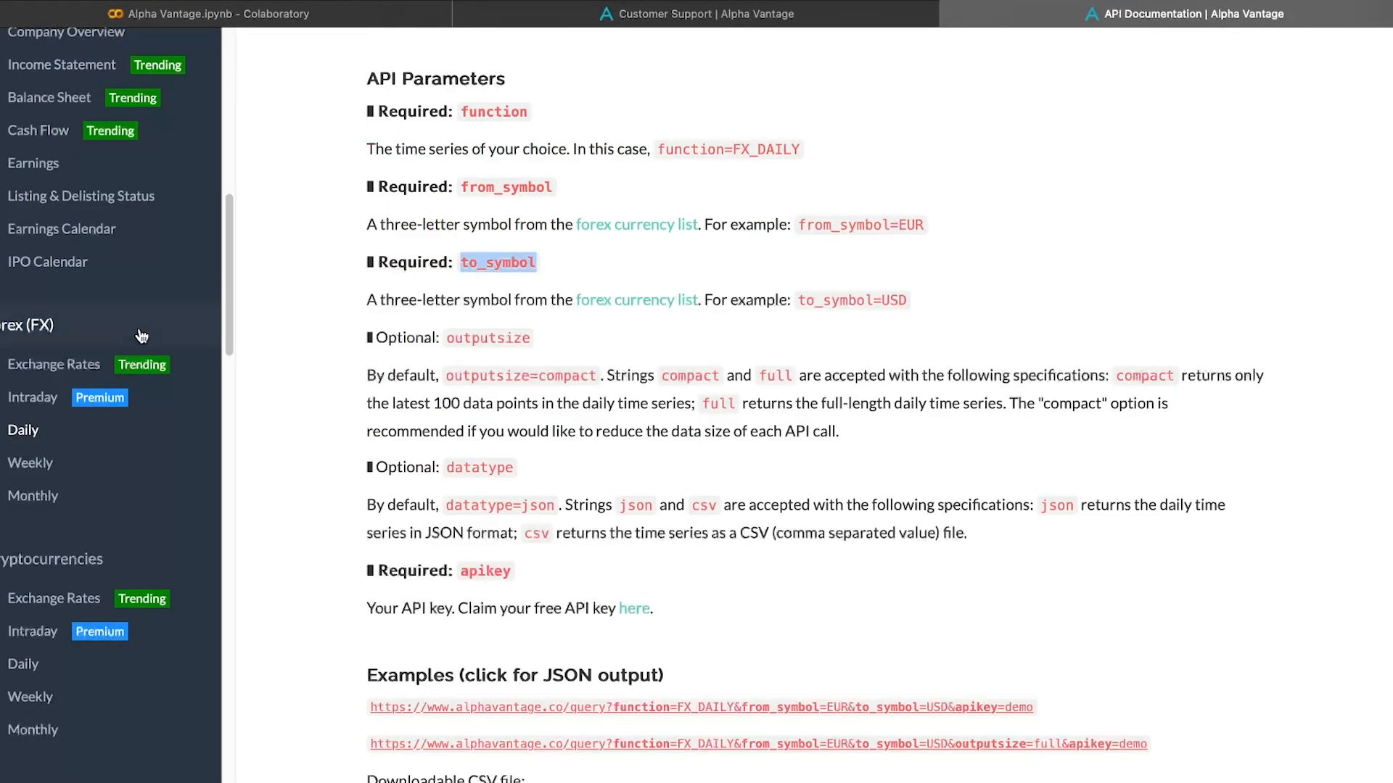
- Locate the NATURAL_GAS function in the Natural Gas API example, then return to Colab
{"action": "scroll", "scroll_direction": "down", "scroll_amount": 3}
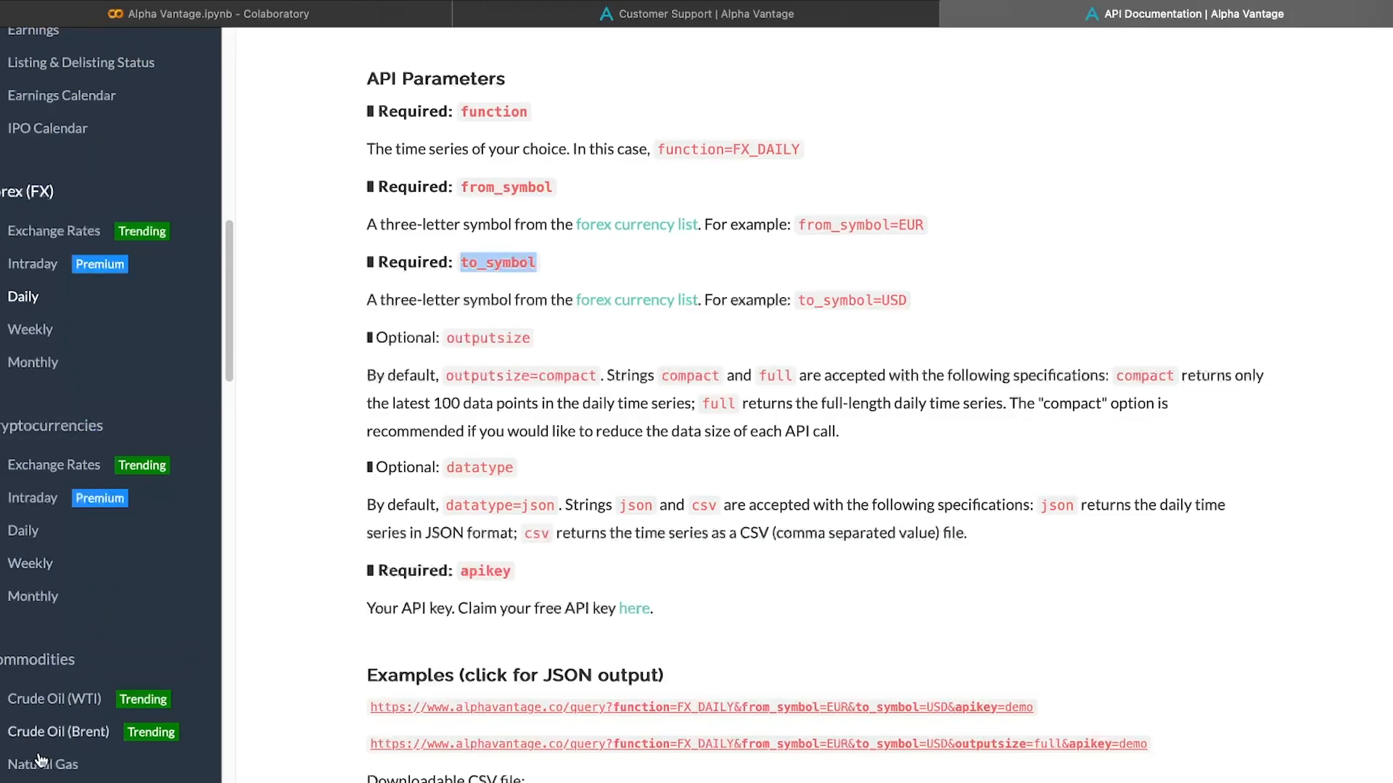
{"action": "left_click", "coordinate": [38, 765]}
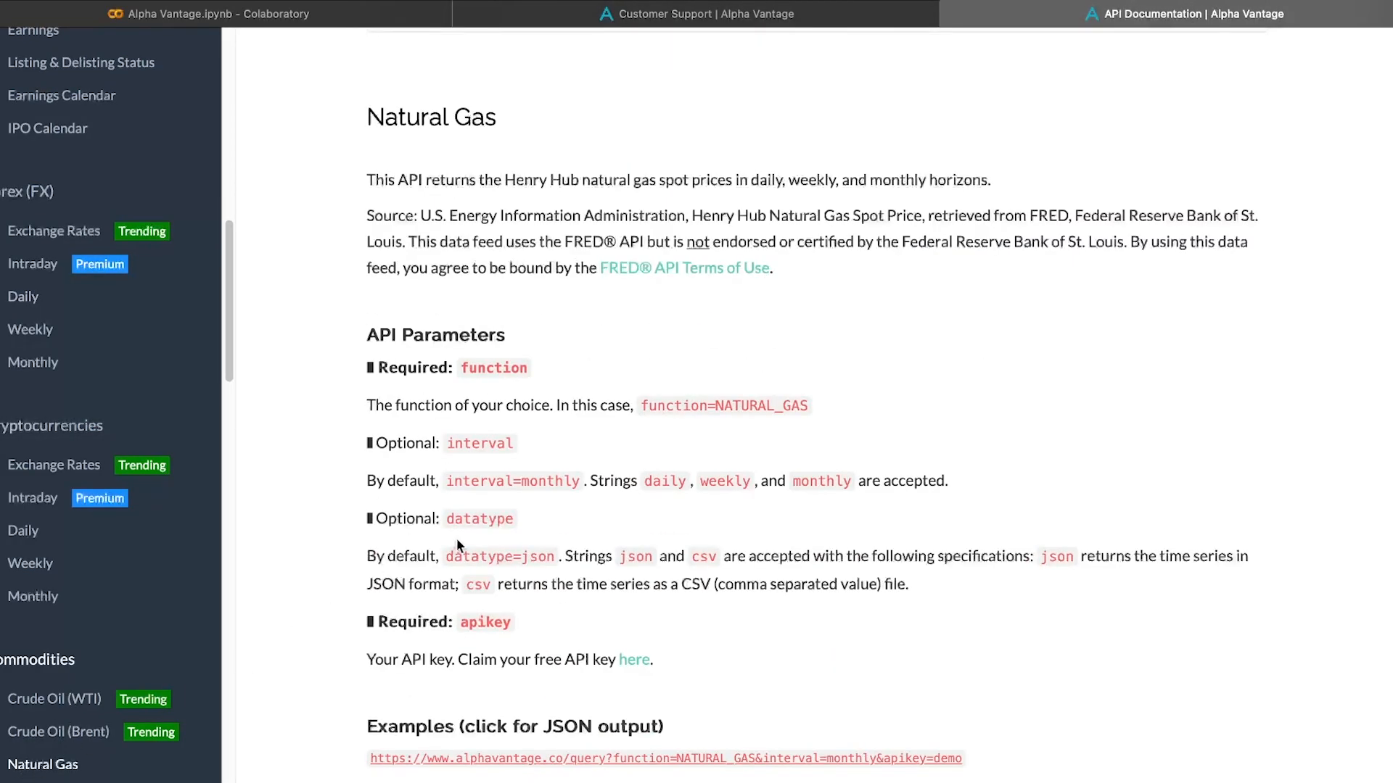
{"action": "scroll", "scroll_direction": "down", "scroll_amount": 3}
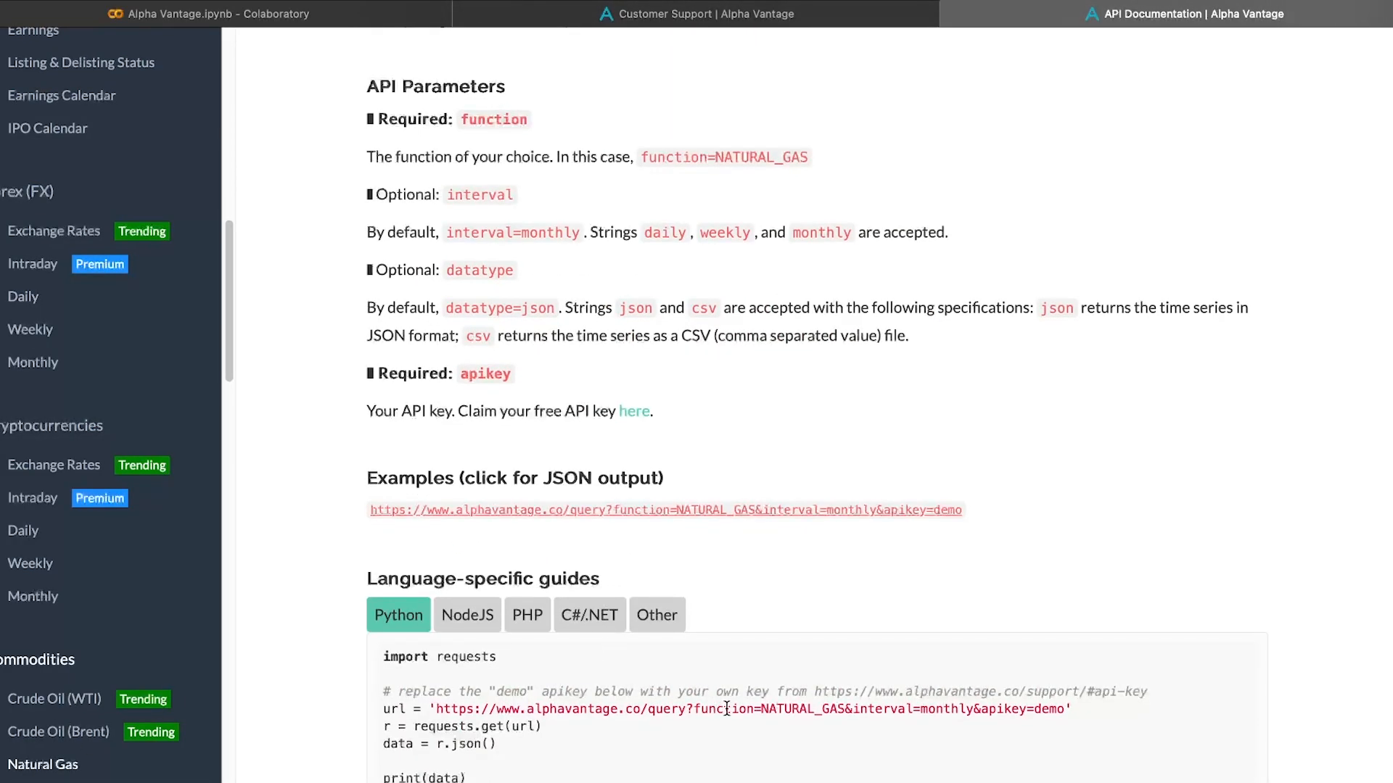
{"action": "double_click", "coordinate": [799, 711]}
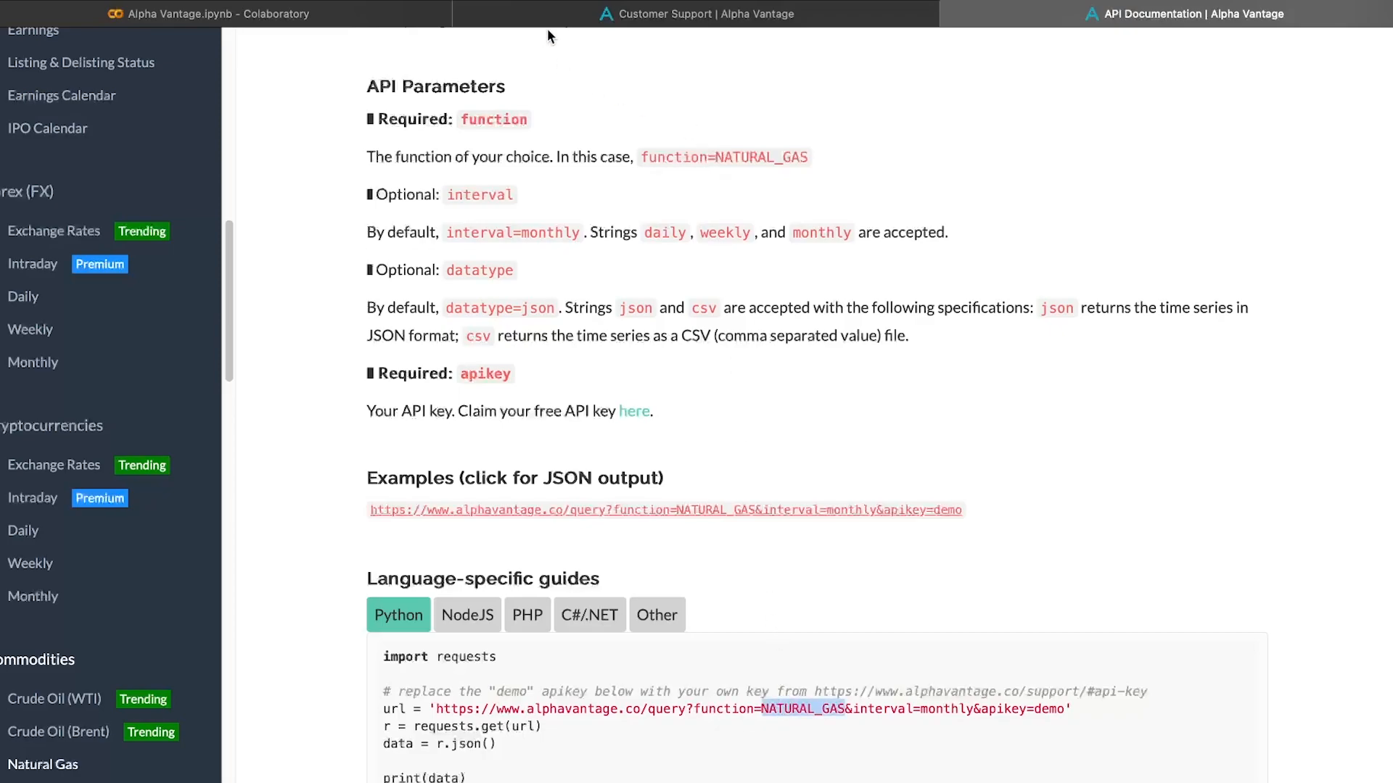
{"action": "left_click", "coordinate": [211, 13]}
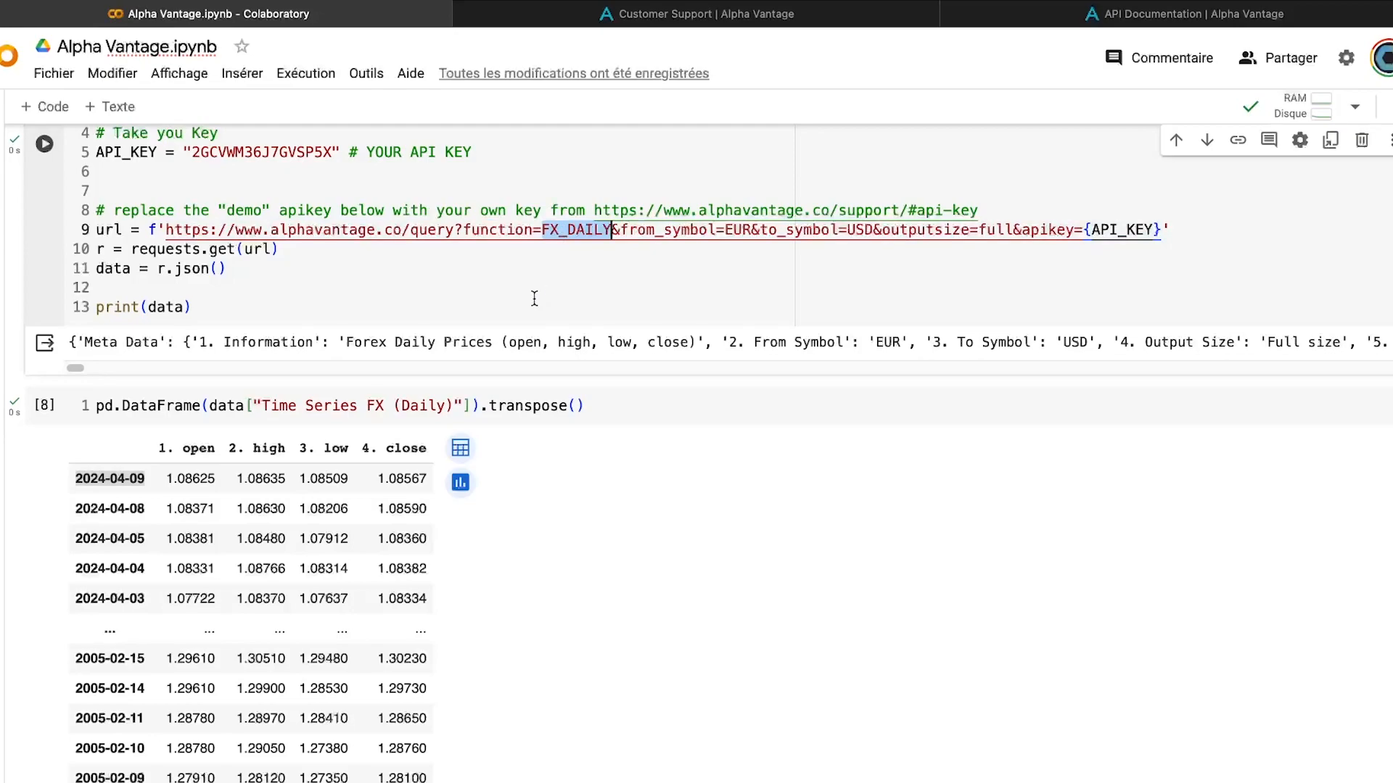
{"action": "mouse_move", "coordinate": [531, 305]}
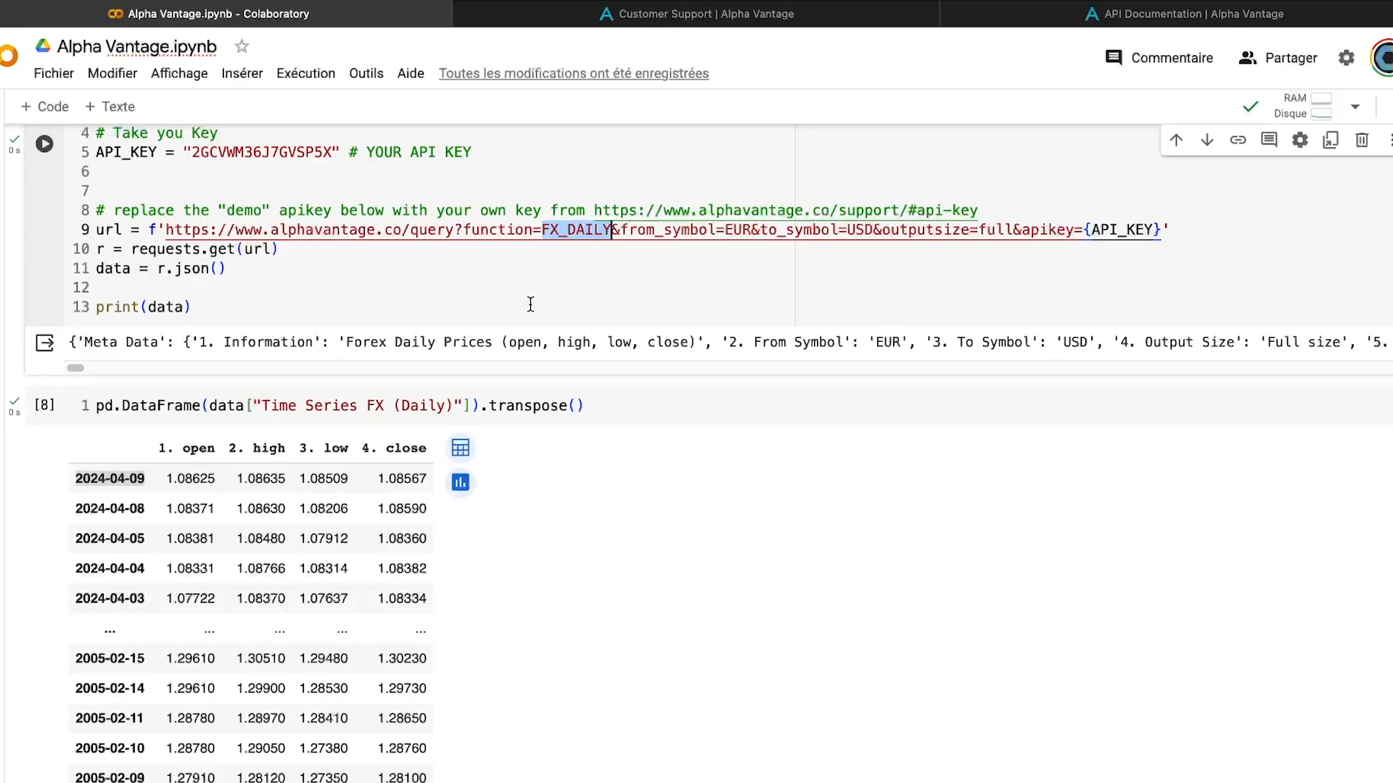
{"action": "scroll", "scroll_direction": "down", "scroll_amount": 3}
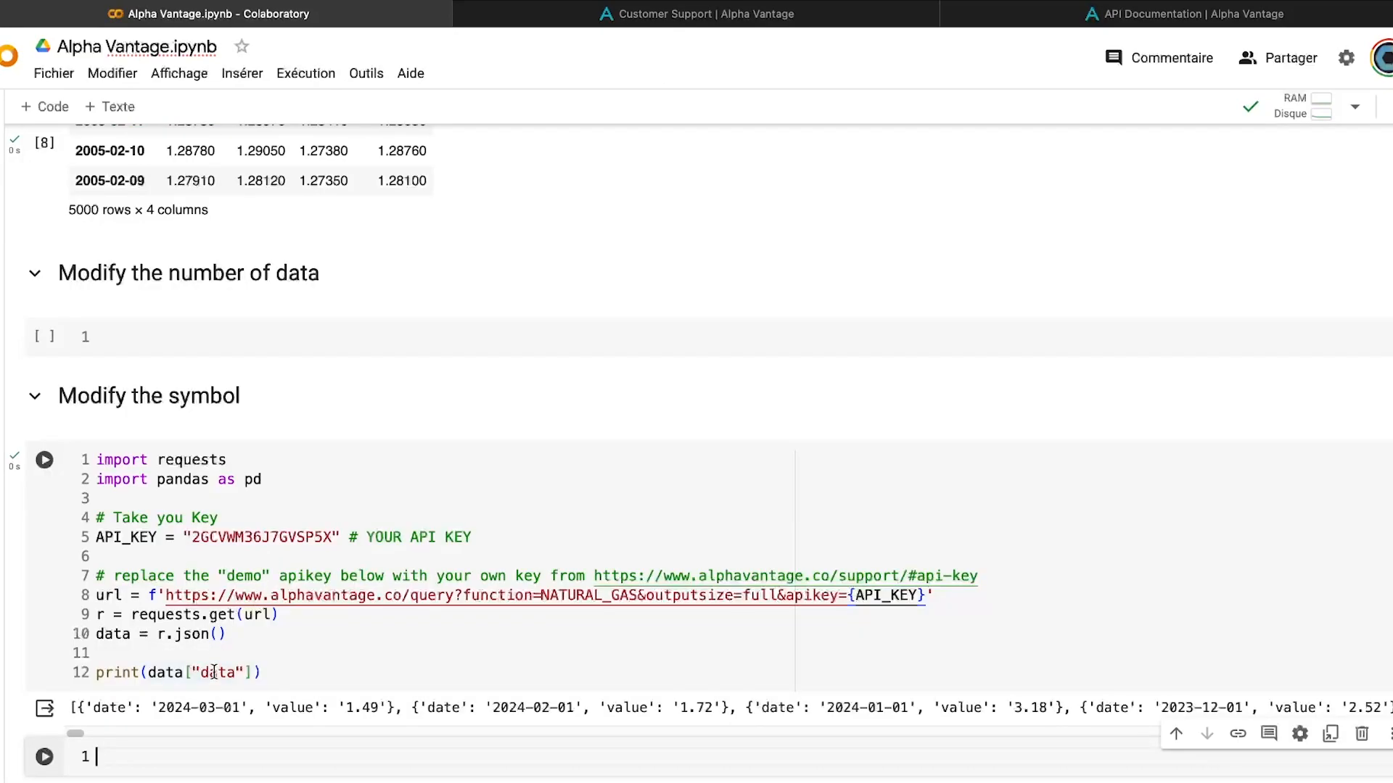
- Add and run a cell evaluating data["data"] for the natural gas records
{"action": "double_click", "coordinate": [211, 672]}
{"action": "type", "text": "data[\"data\"]"}
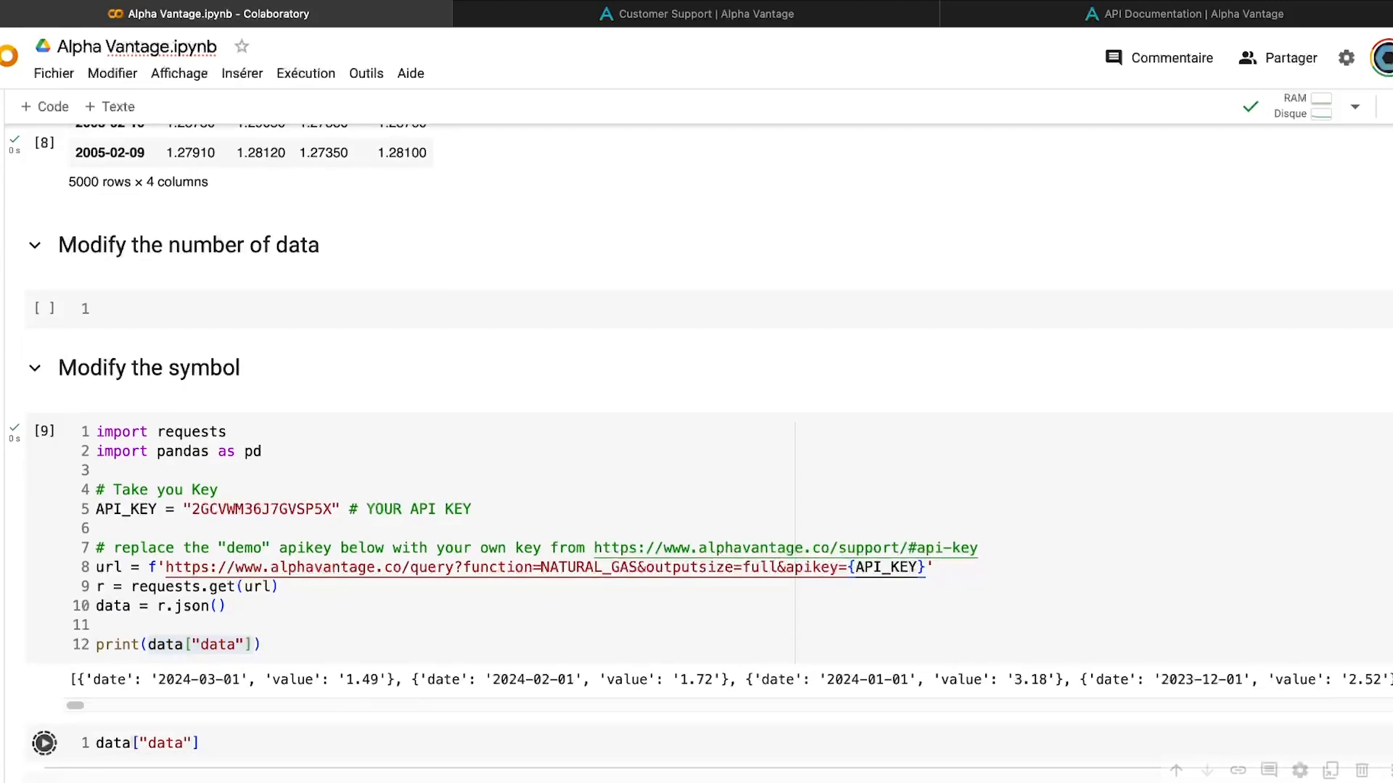
{"action": "left_click", "coordinate": [45, 742]}
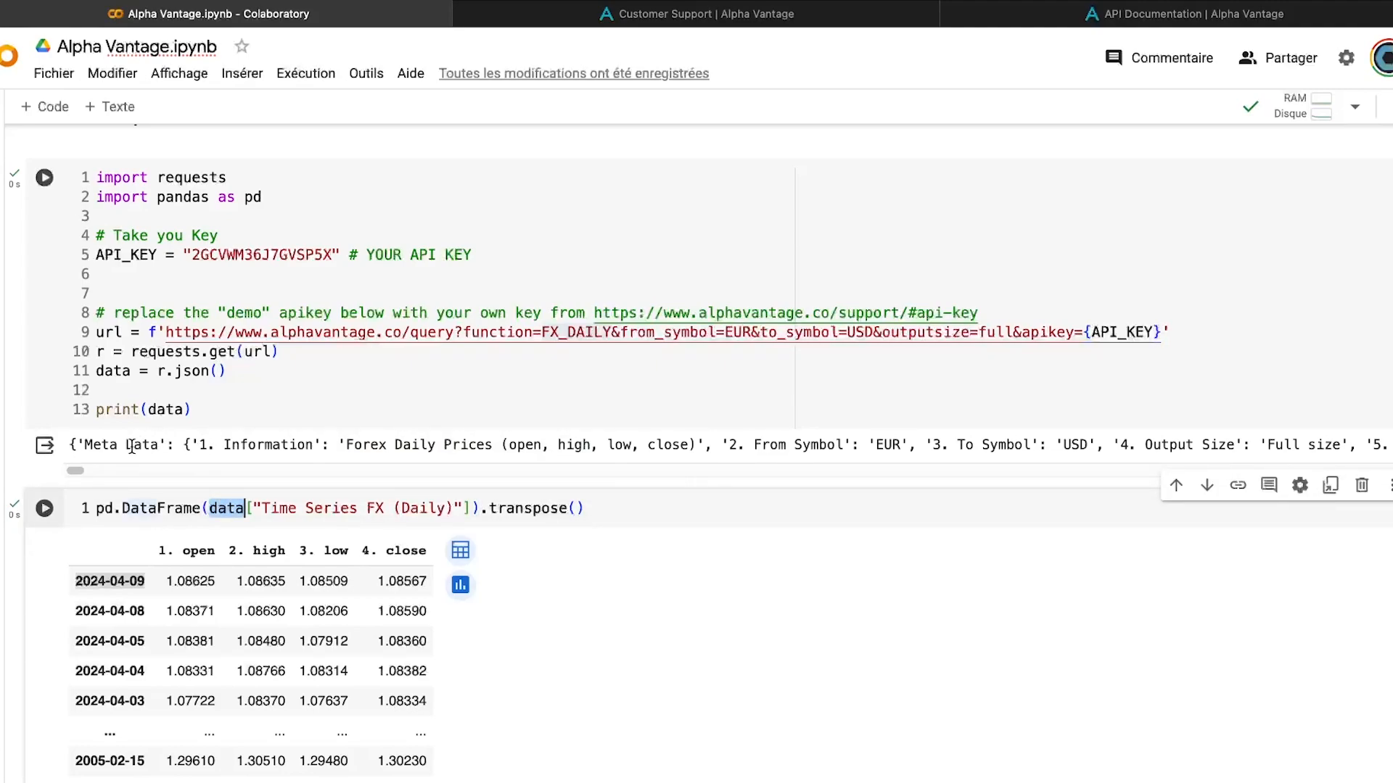
{"action": "mouse_move", "coordinate": [133, 462]}
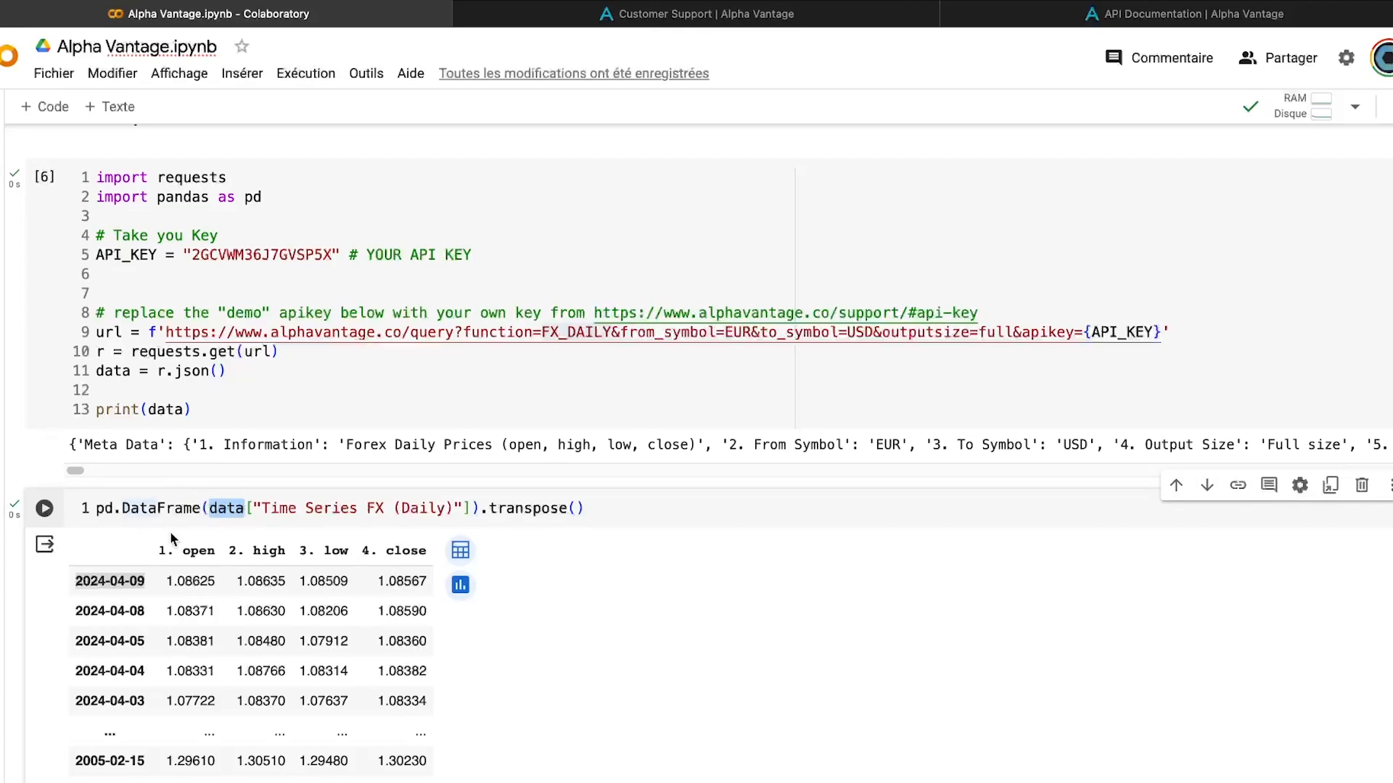
{"action": "scroll", "scroll_direction": "down", "scroll_amount": 3}
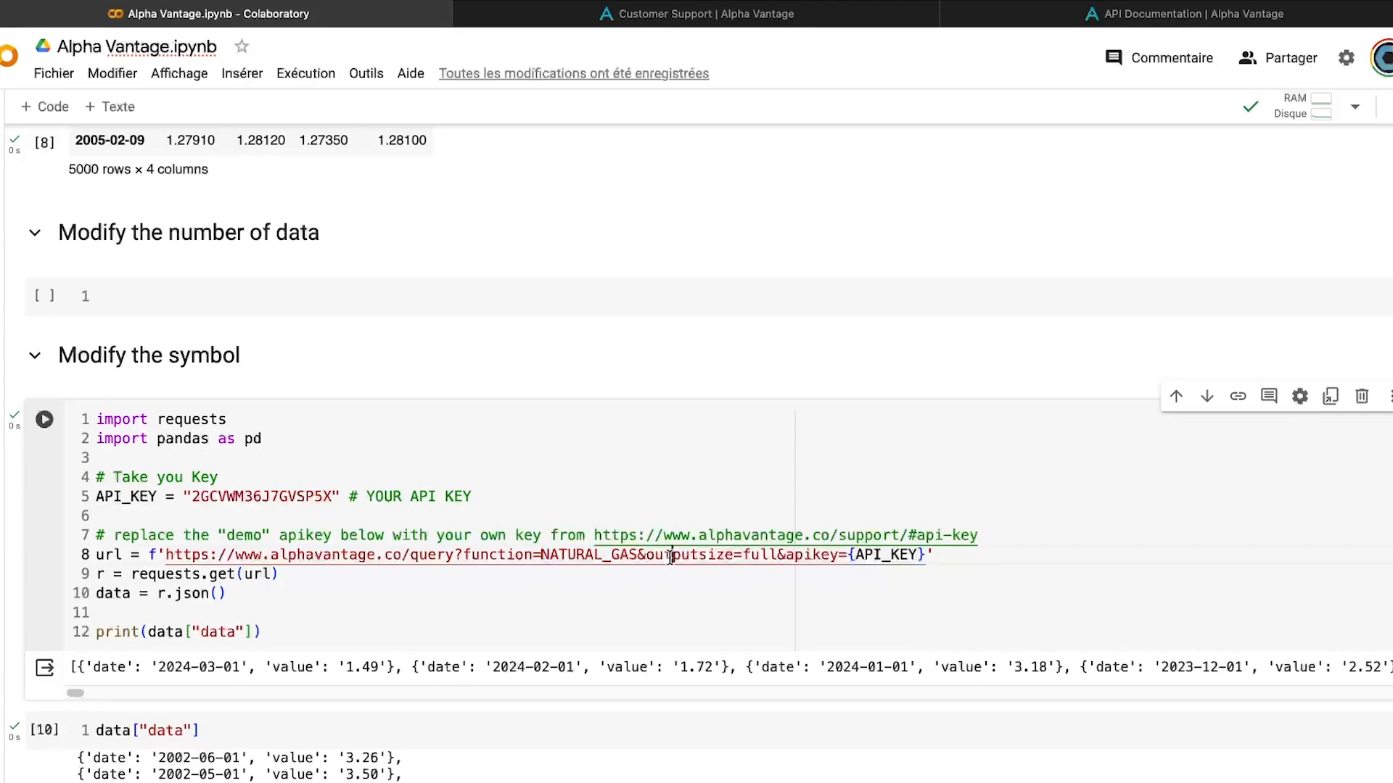
{"action": "double_click", "coordinate": [694, 555]}
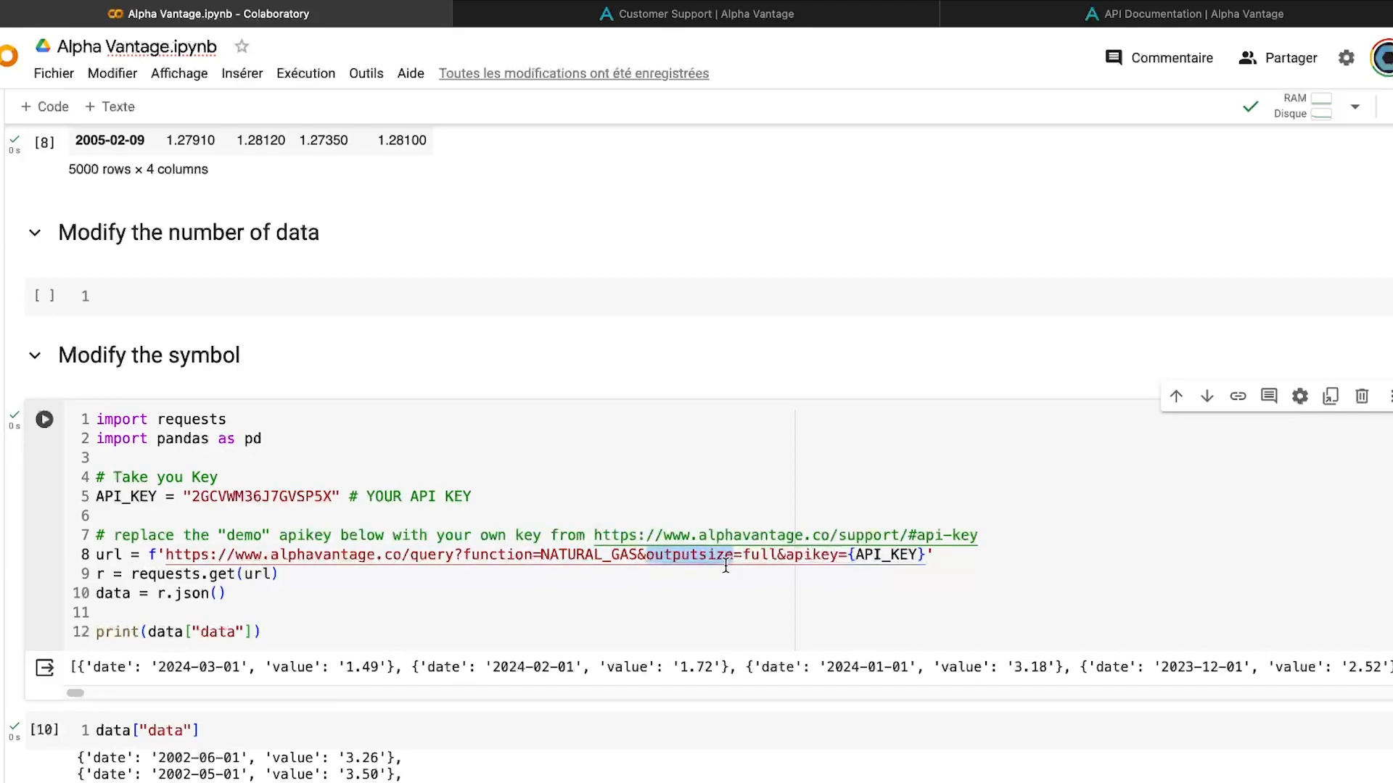
{"action": "scroll", "scroll_direction": "down", "scroll_amount": 3}
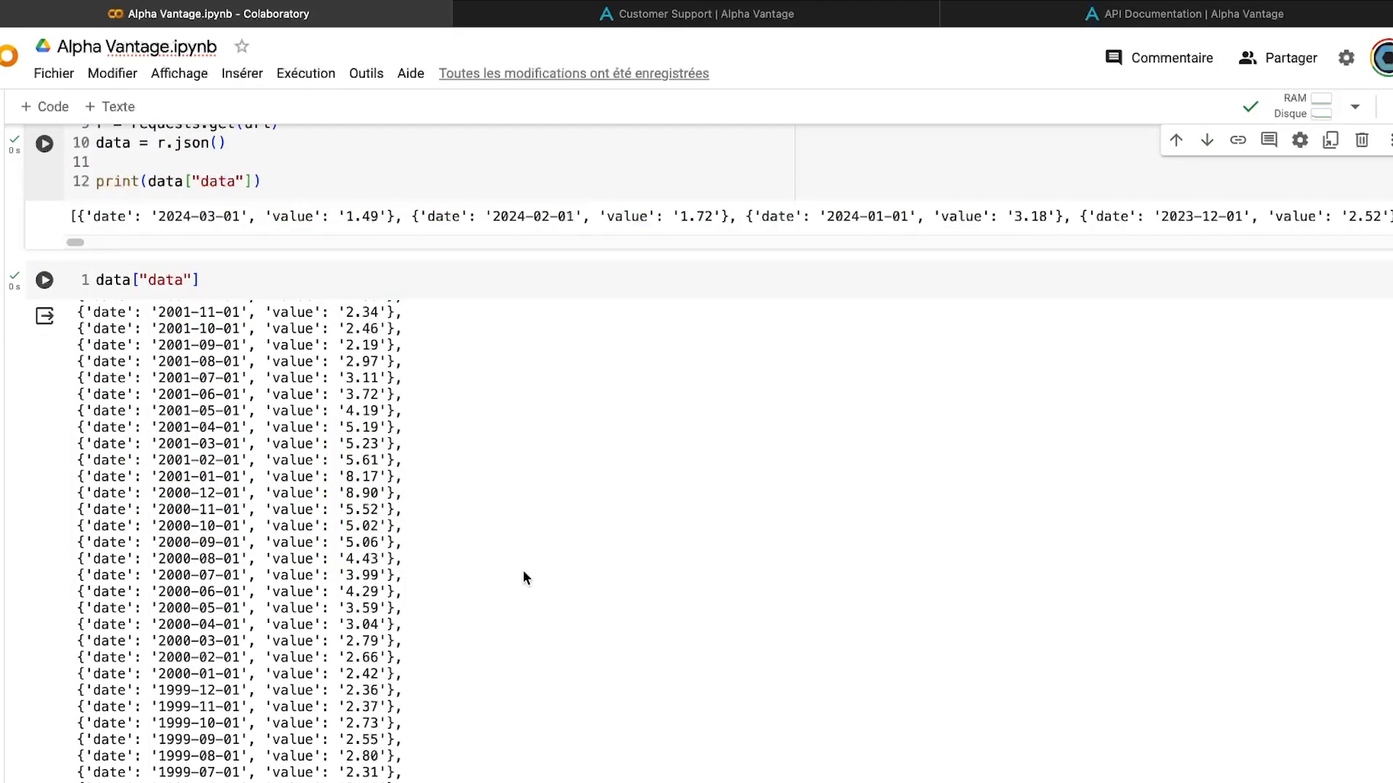
{"action": "scroll", "scroll_direction": "up", "scroll_amount": 3}
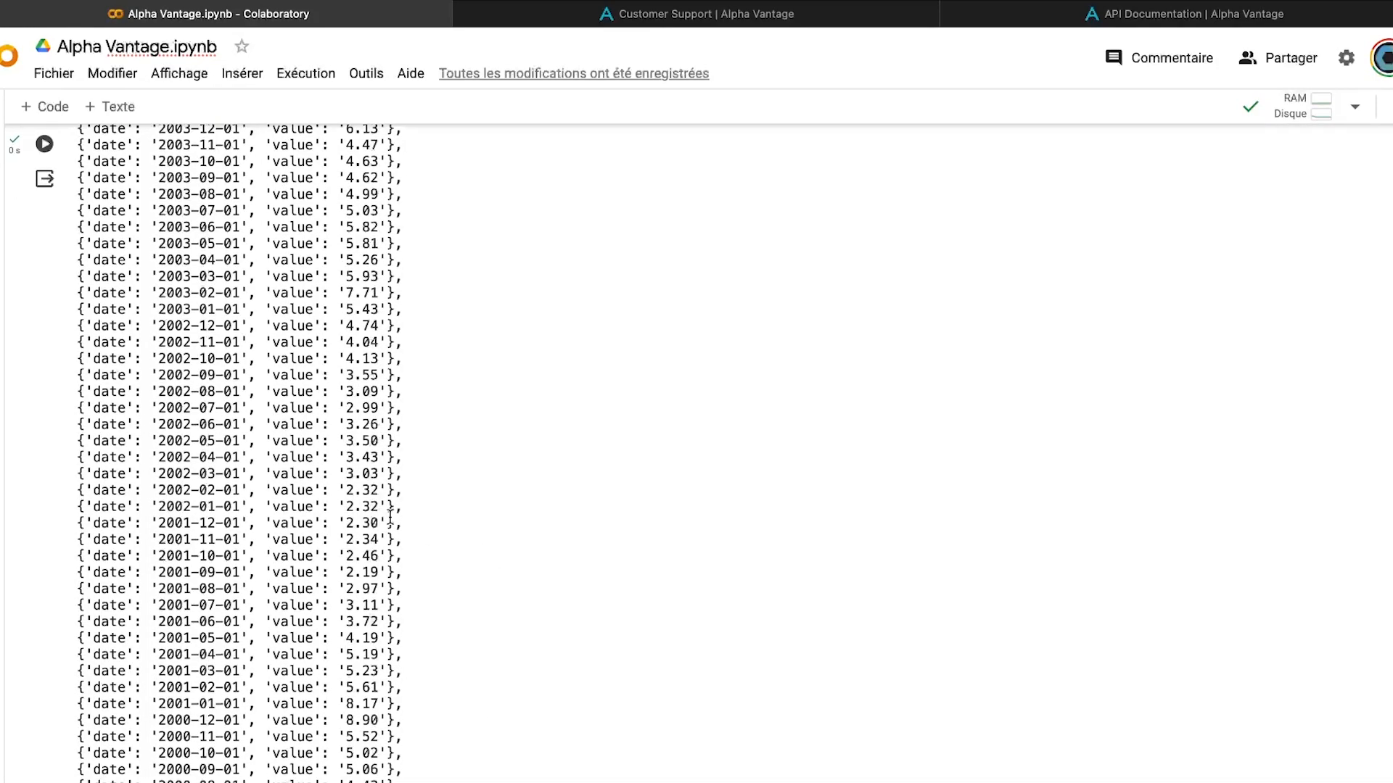
{"action": "scroll", "scroll_direction": "up", "scroll_amount": 3}
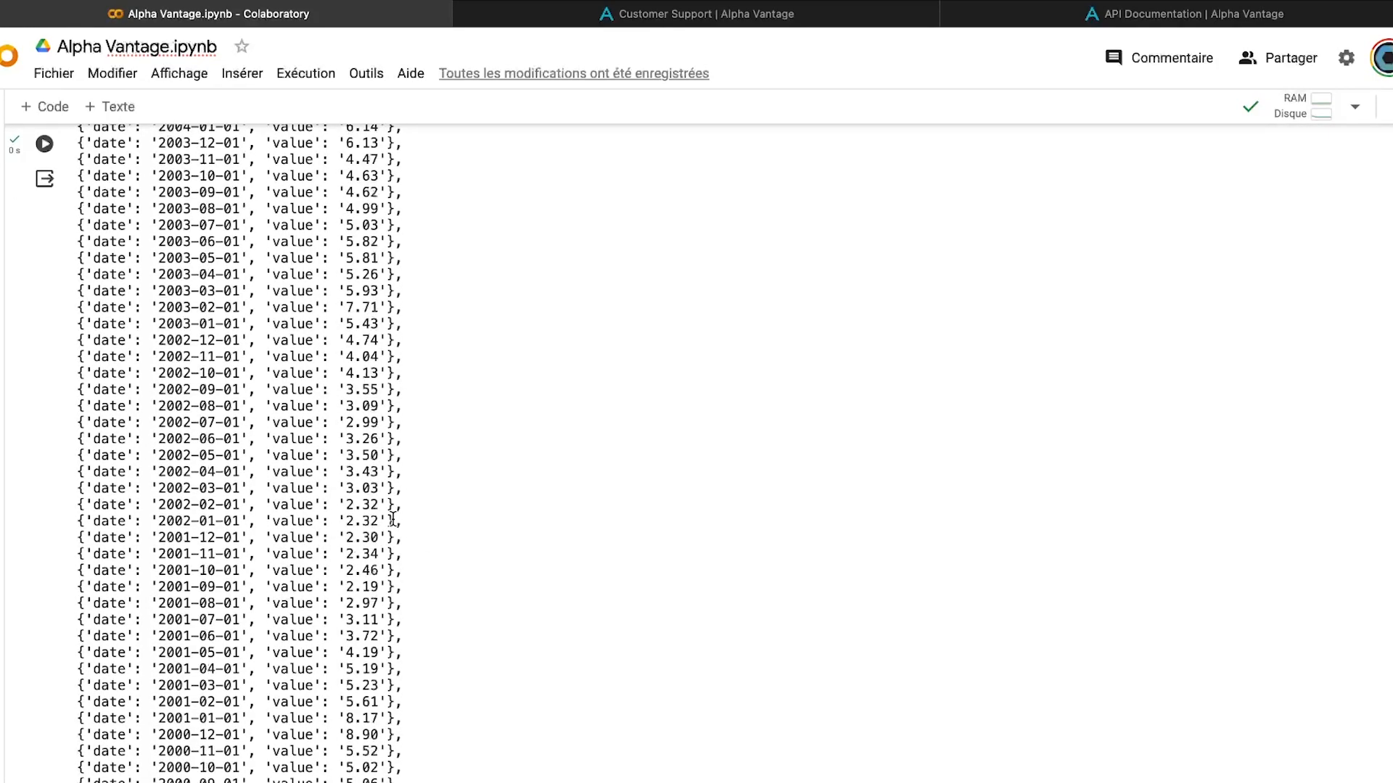
{"action": "scroll", "scroll_direction": "down", "scroll_amount": 3}
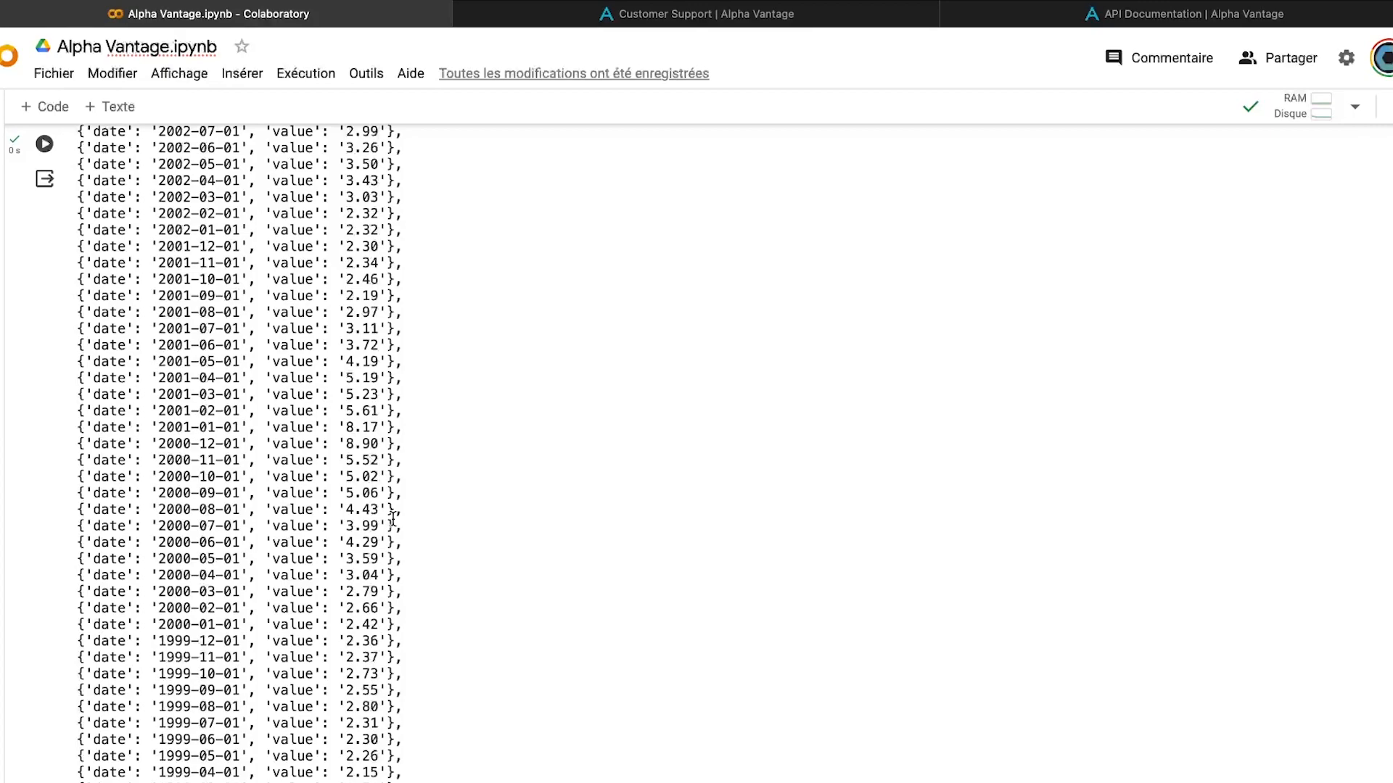